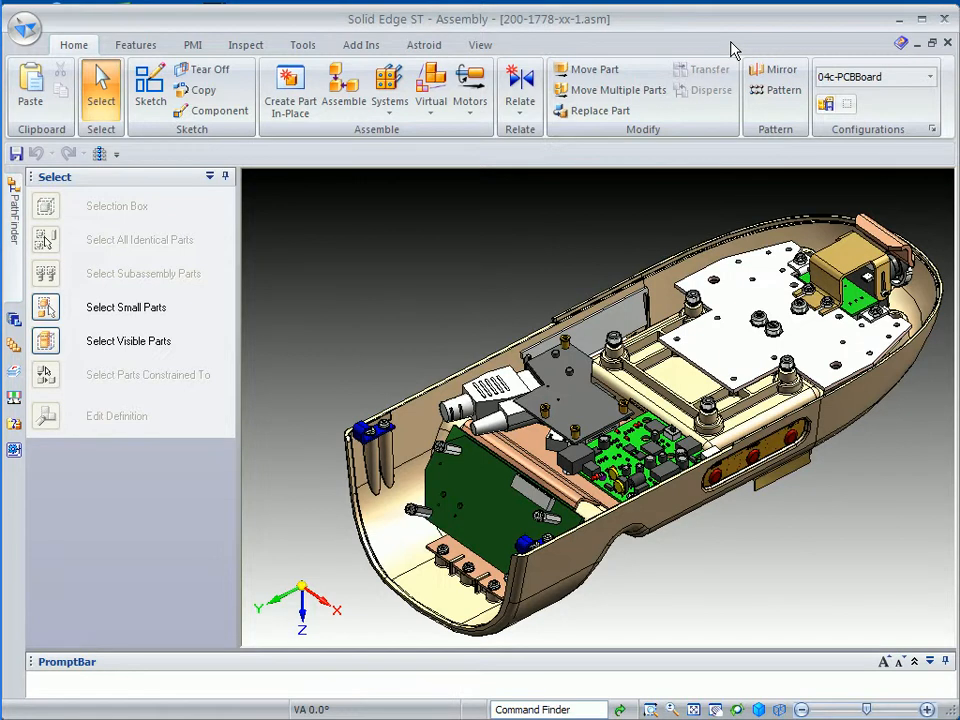
{"action": "mouse_move", "coordinate": [688, 50]}
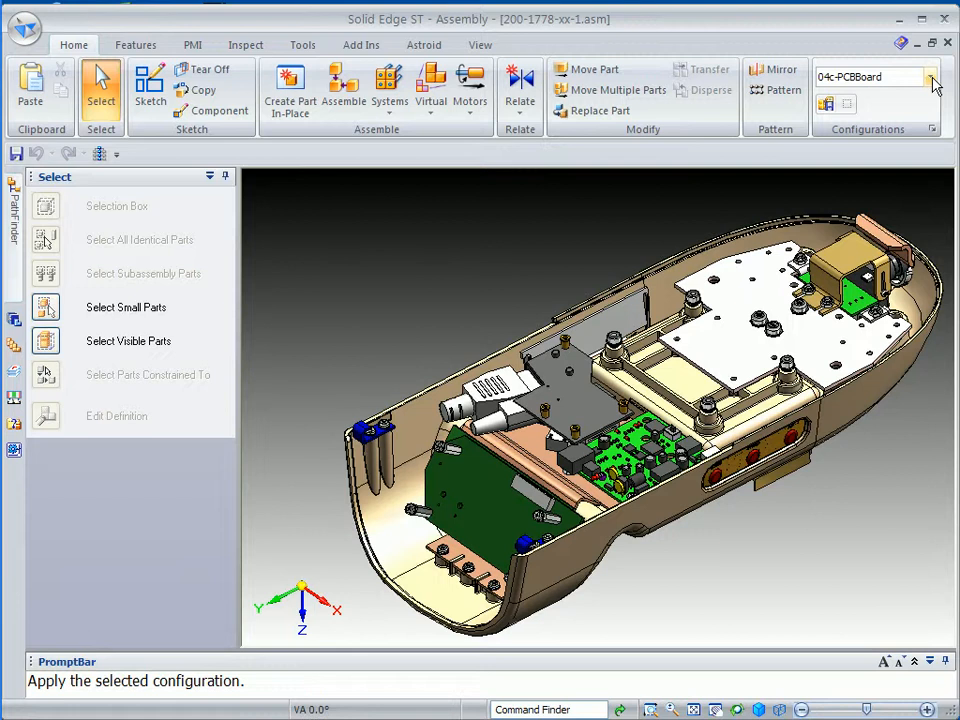
Apply the 05-FemapConfig configuration so only the camera bracket subassembly shows
{"action": "left_click", "coordinate": [932, 76]}
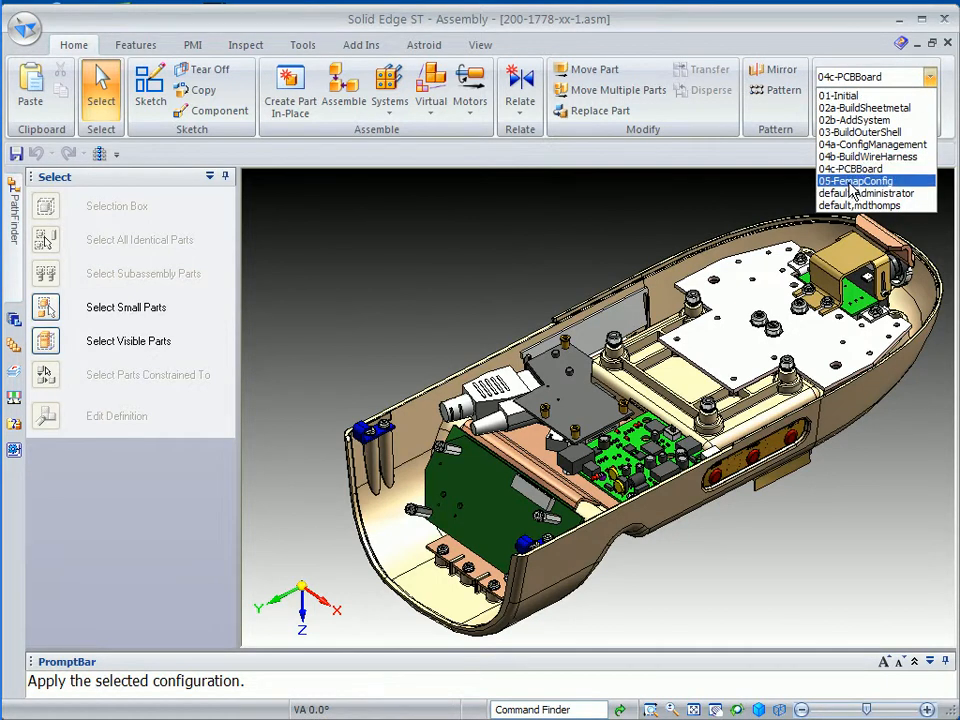
{"action": "left_click", "coordinate": [852, 180]}
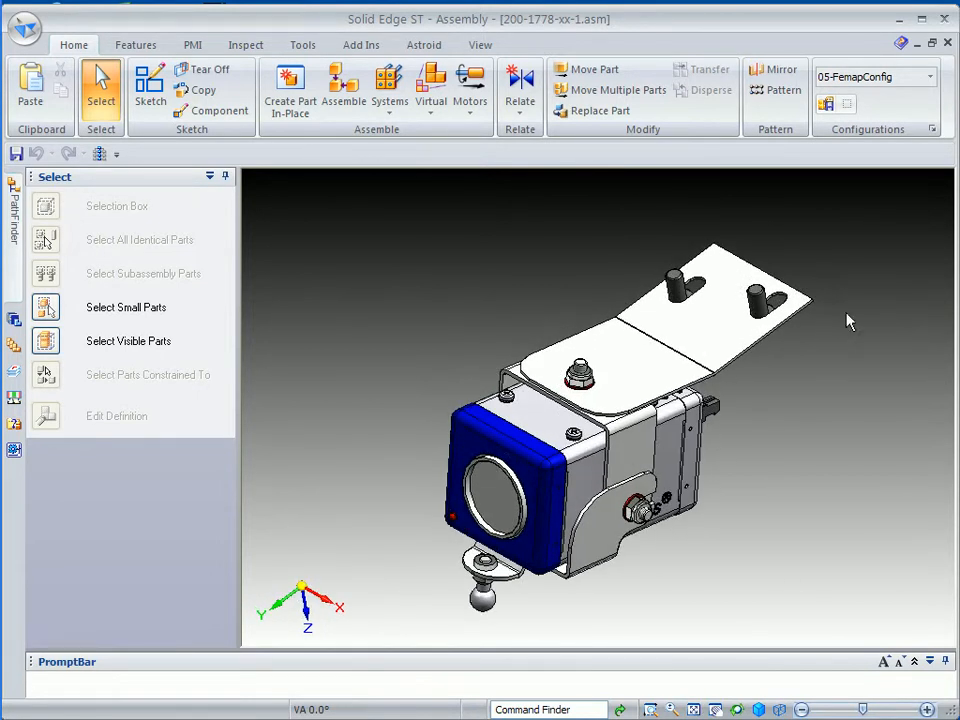
Edit the bracket part in place, launch Femap Express and acknowledge the mid-surface warning
{"action": "left_click", "coordinate": [616, 362]}
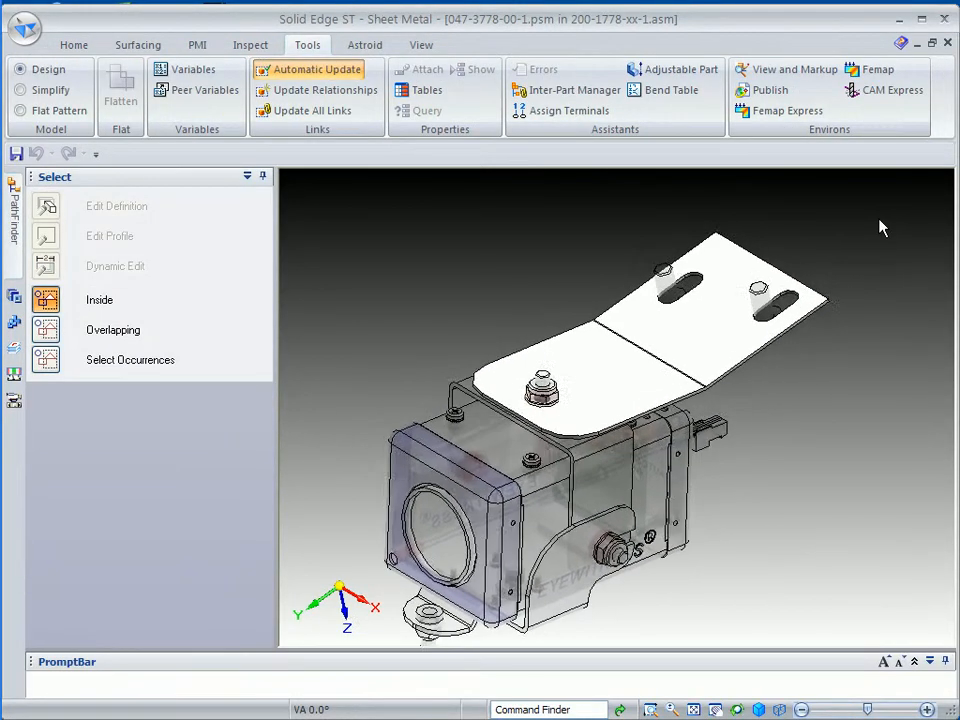
{"action": "left_click", "coordinate": [788, 110]}
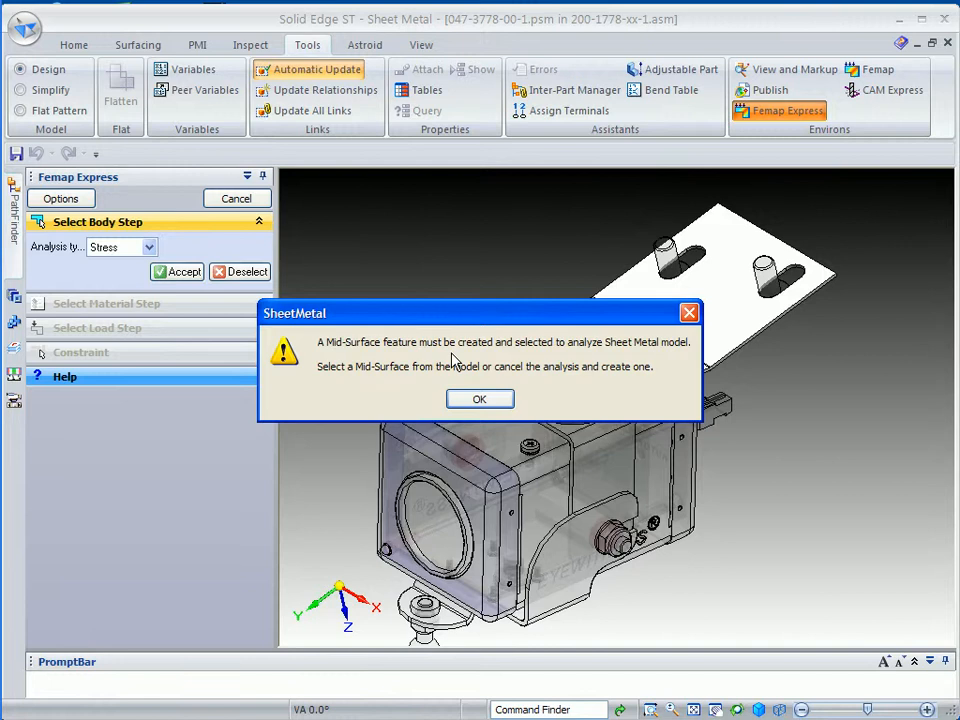
{"action": "mouse_move", "coordinate": [850, 232]}
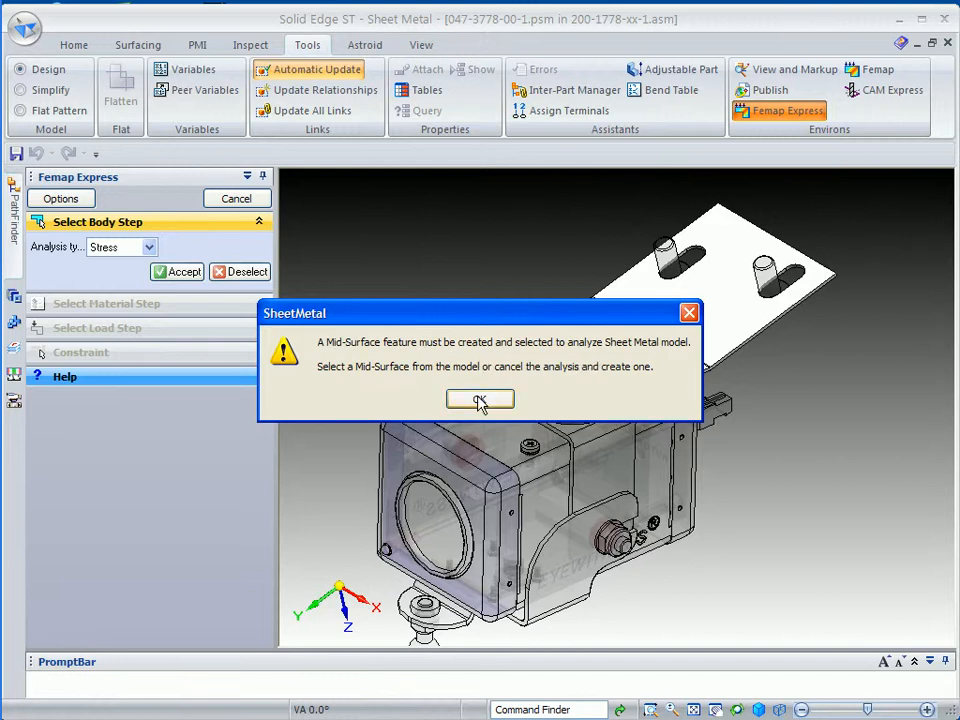
{"action": "left_click", "coordinate": [480, 400]}
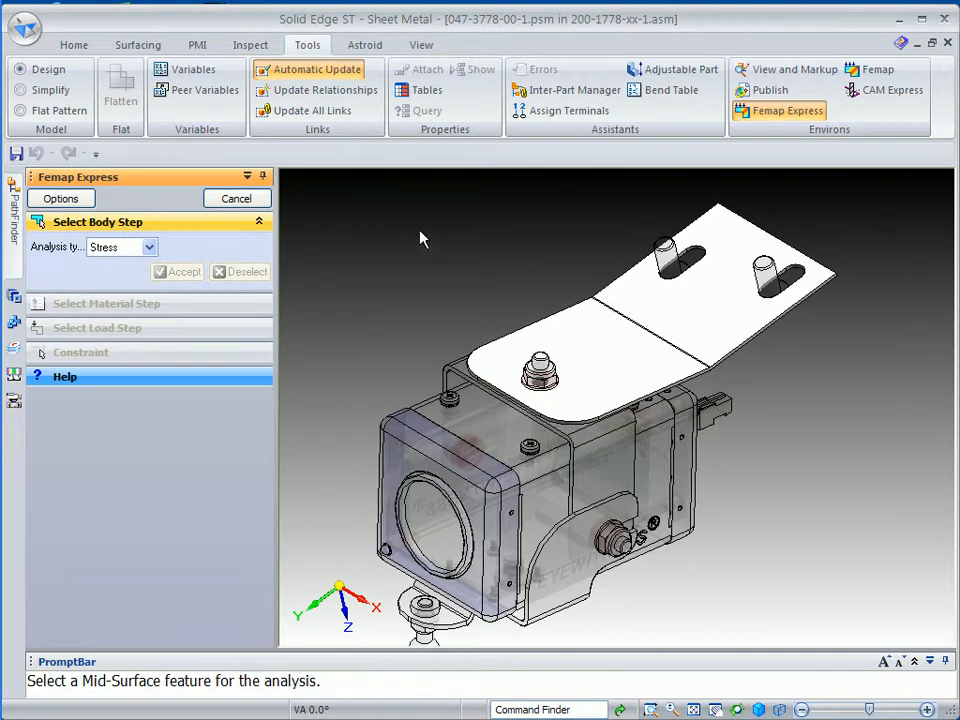
Create a mid-surface on the bracket at a 0.50 offset ratio
{"action": "left_click", "coordinate": [72, 44]}
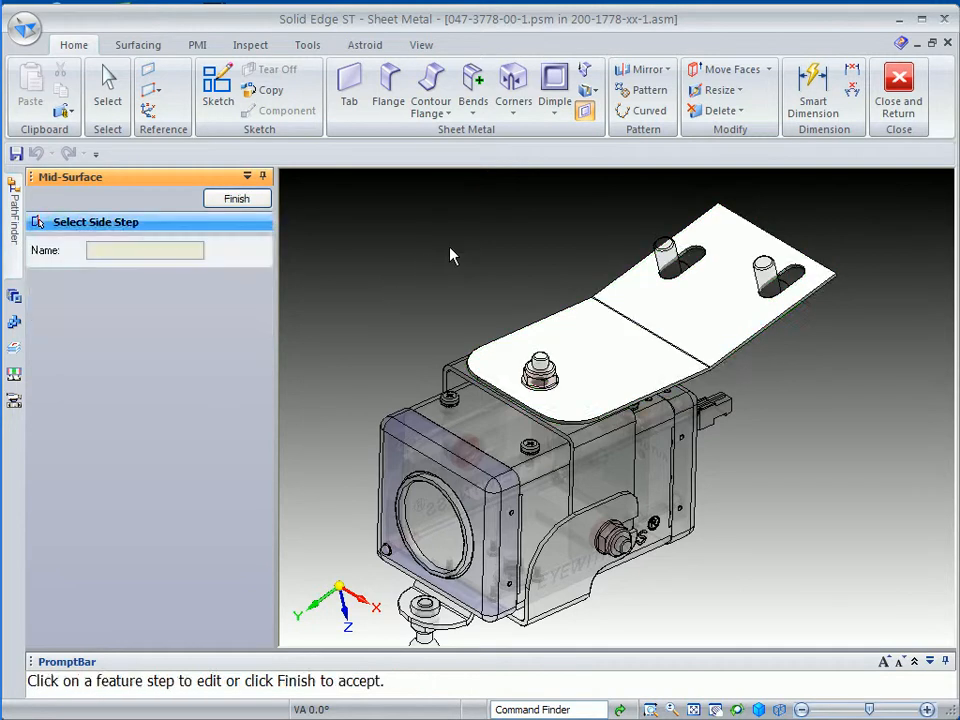
{"action": "left_click", "coordinate": [108, 90]}
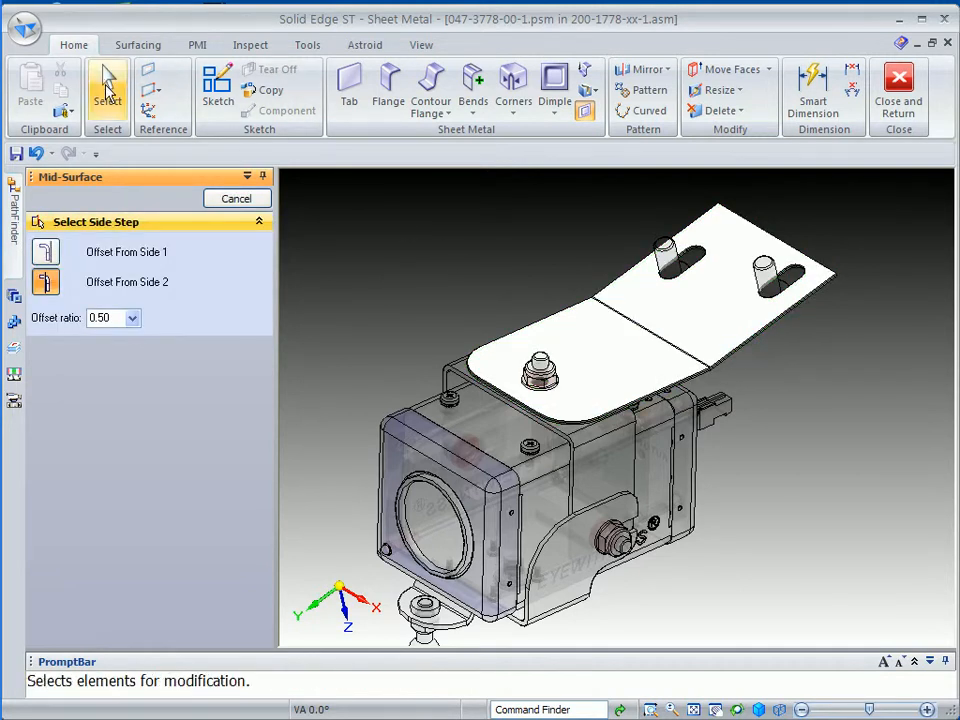
{"action": "left_click", "coordinate": [308, 44]}
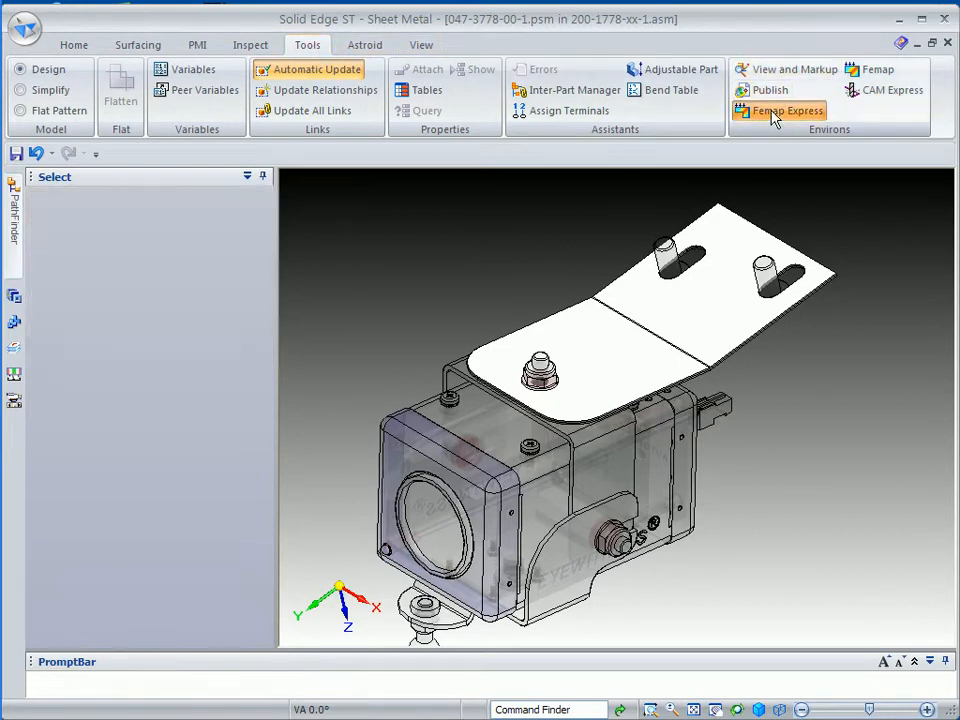
Restart Femap Express as a Stress study on the mid-surface with Aluminum 7075-T6 material
{"action": "left_click", "coordinate": [788, 110]}
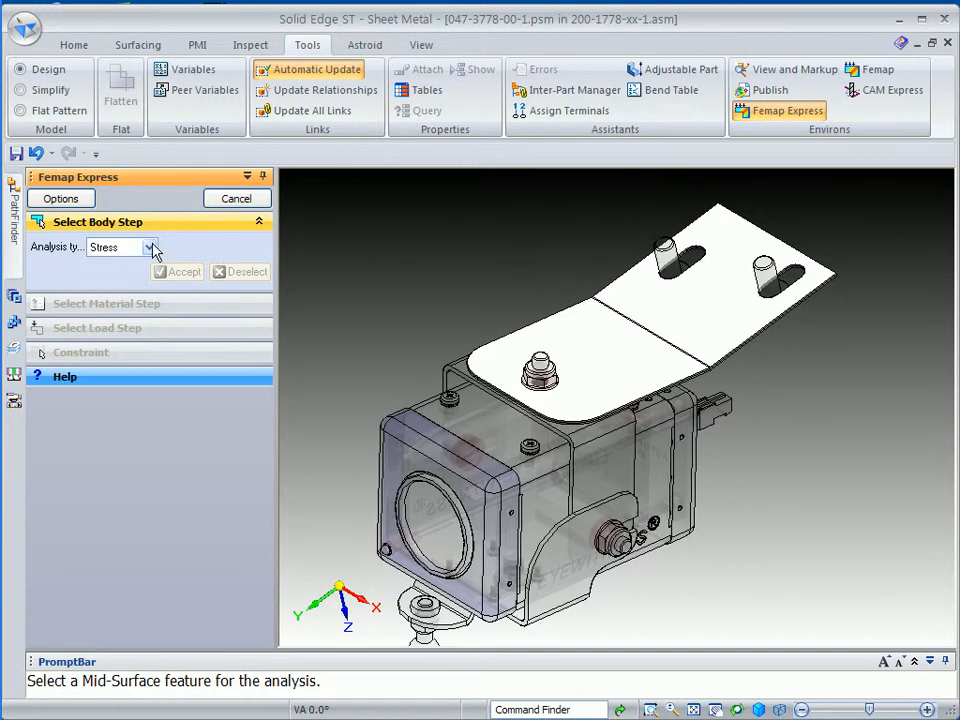
{"action": "left_click", "coordinate": [148, 248]}
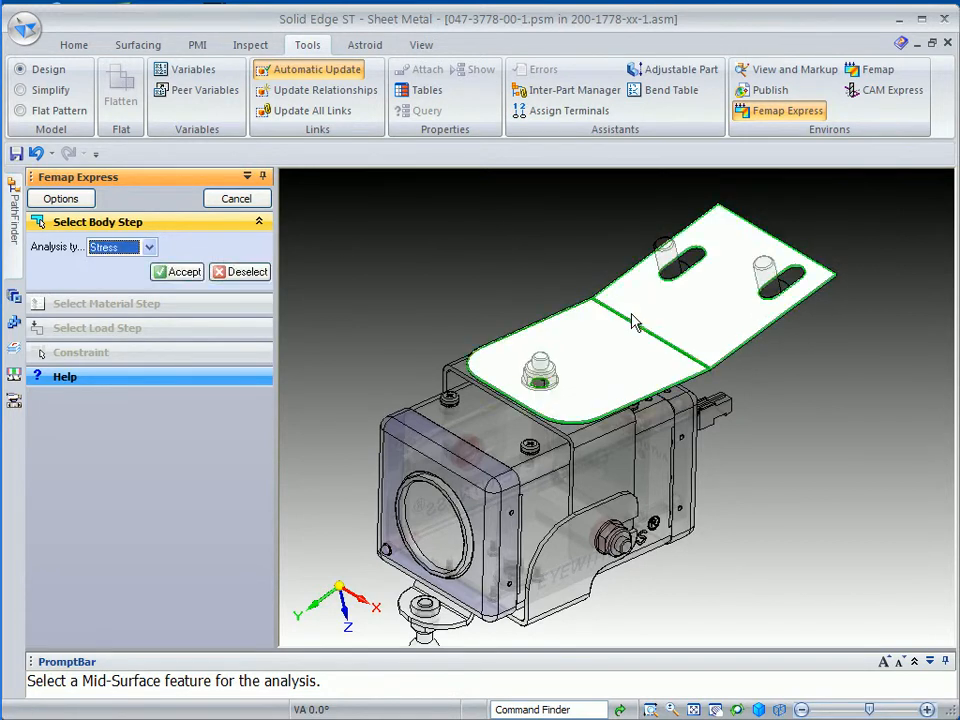
{"action": "left_click", "coordinate": [184, 272]}
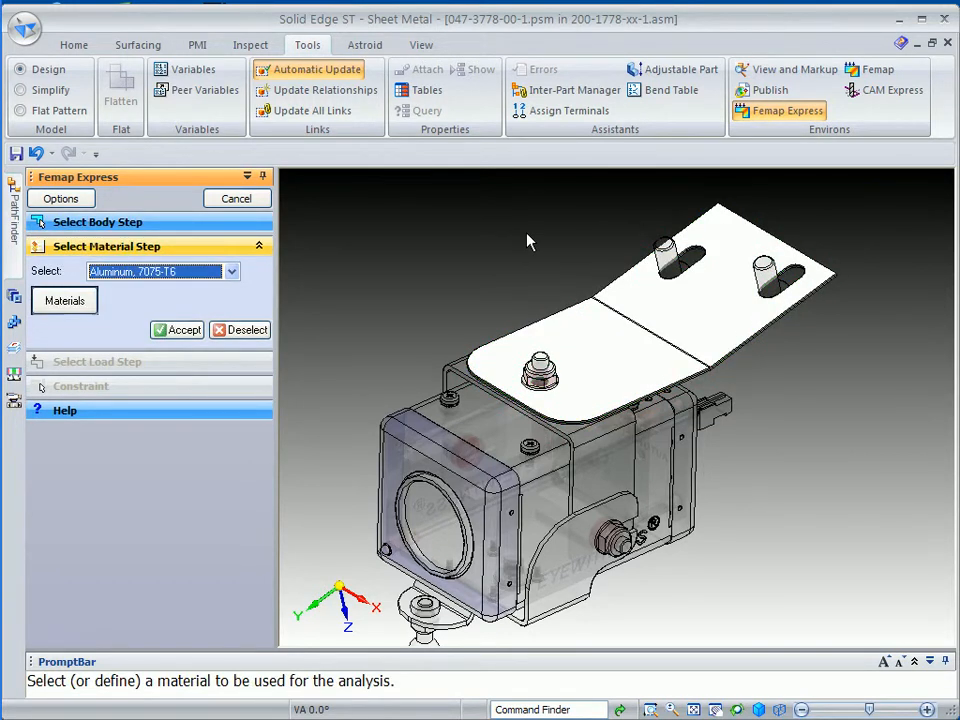
{"action": "mouse_move", "coordinate": [378, 280]}
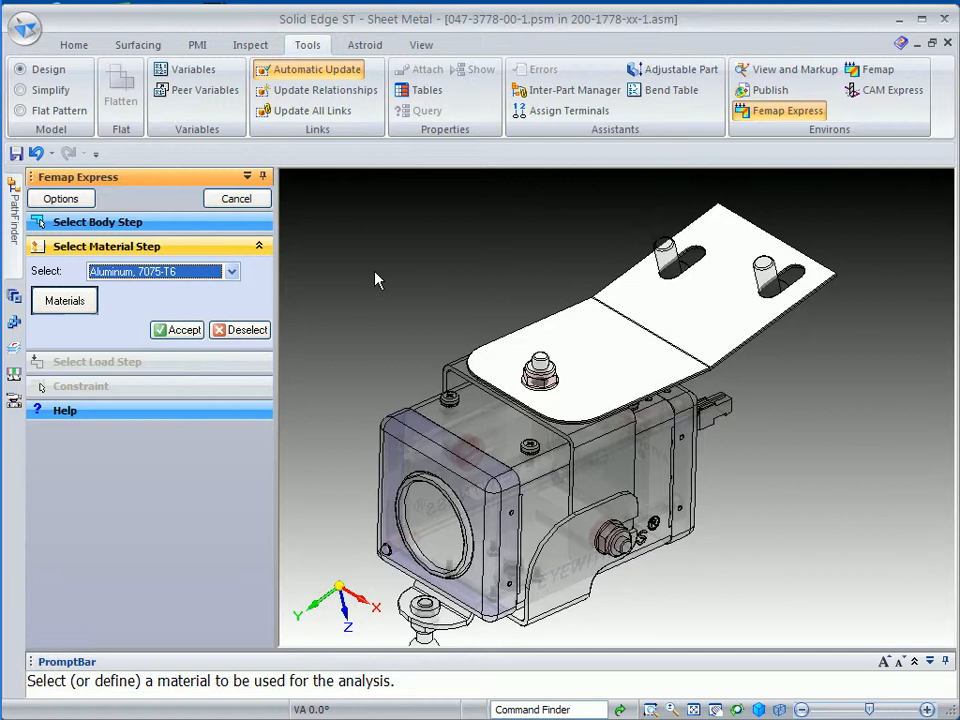
{"action": "mouse_move", "coordinate": [250, 290]}
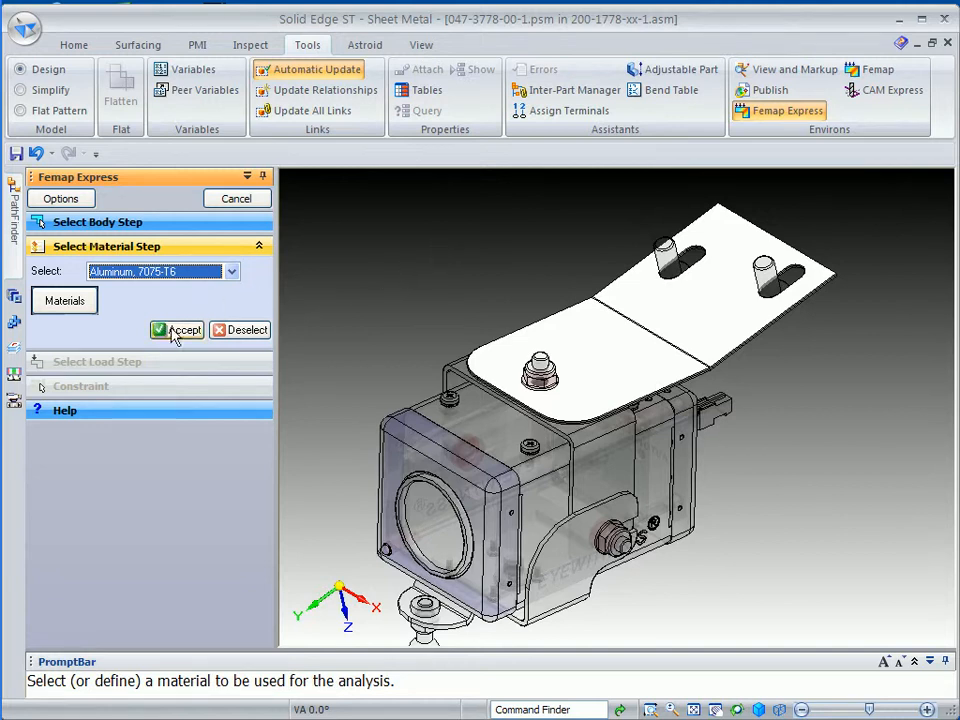
{"action": "left_click", "coordinate": [176, 330]}
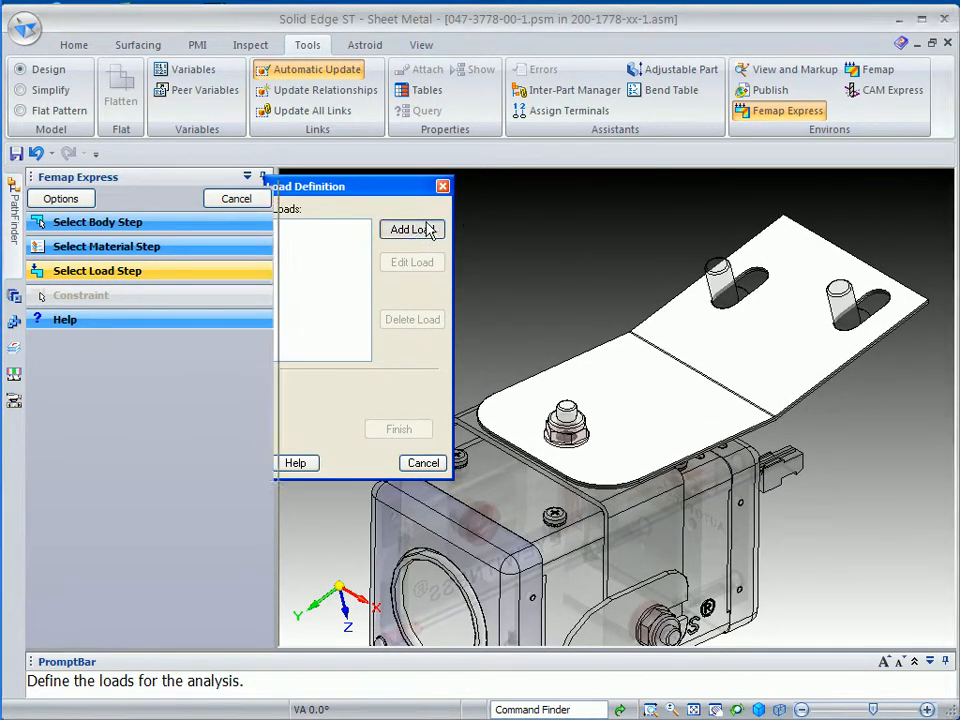
Add a 10 lbf load applied to the top of the nut on the bracket
{"action": "left_click", "coordinate": [412, 228]}
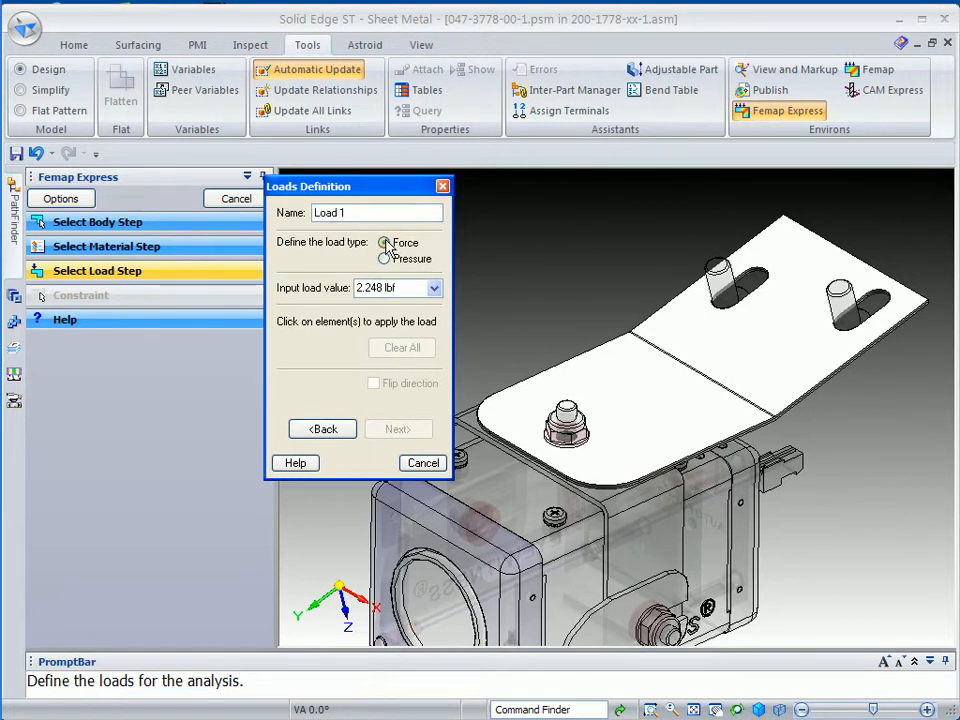
{"action": "type", "text": "10"}
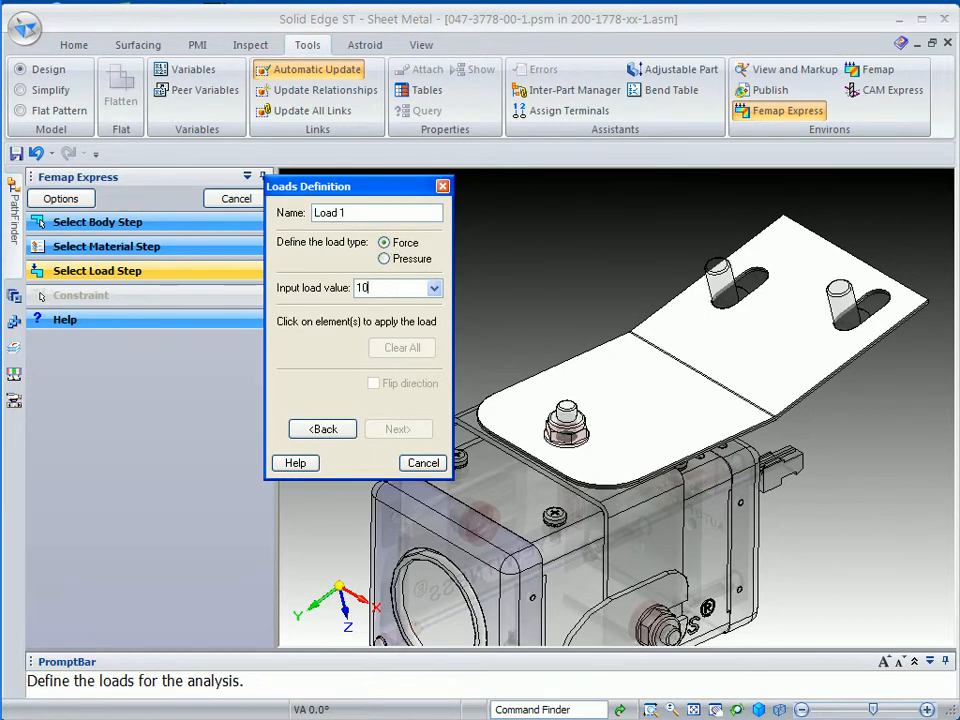
{"action": "type", "text": "10.000 lbf"}
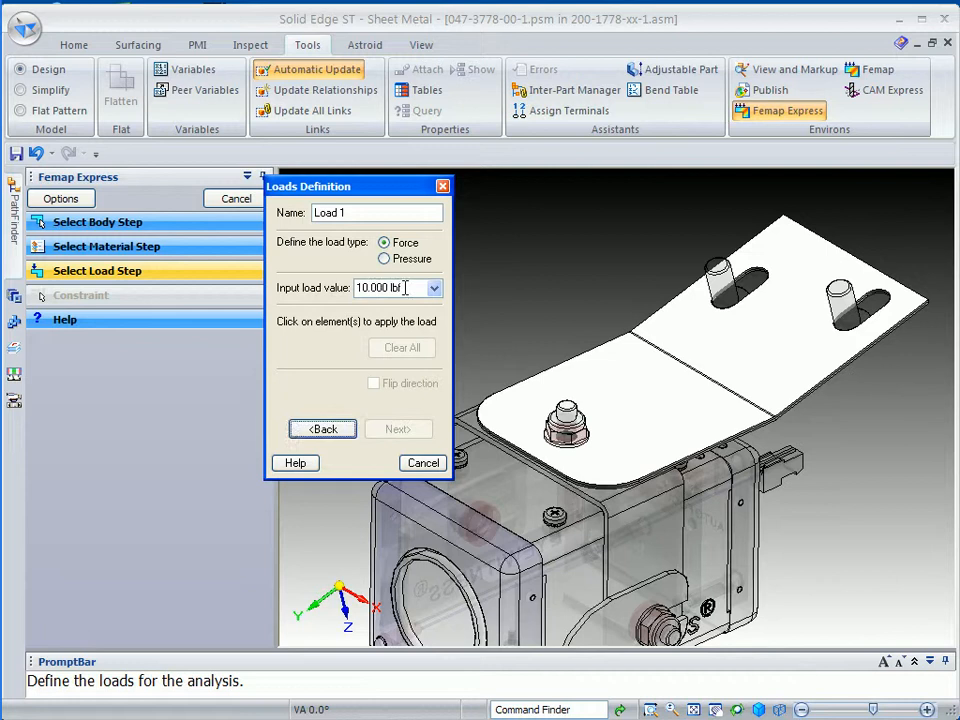
{"action": "mouse_move", "coordinate": [584, 312]}
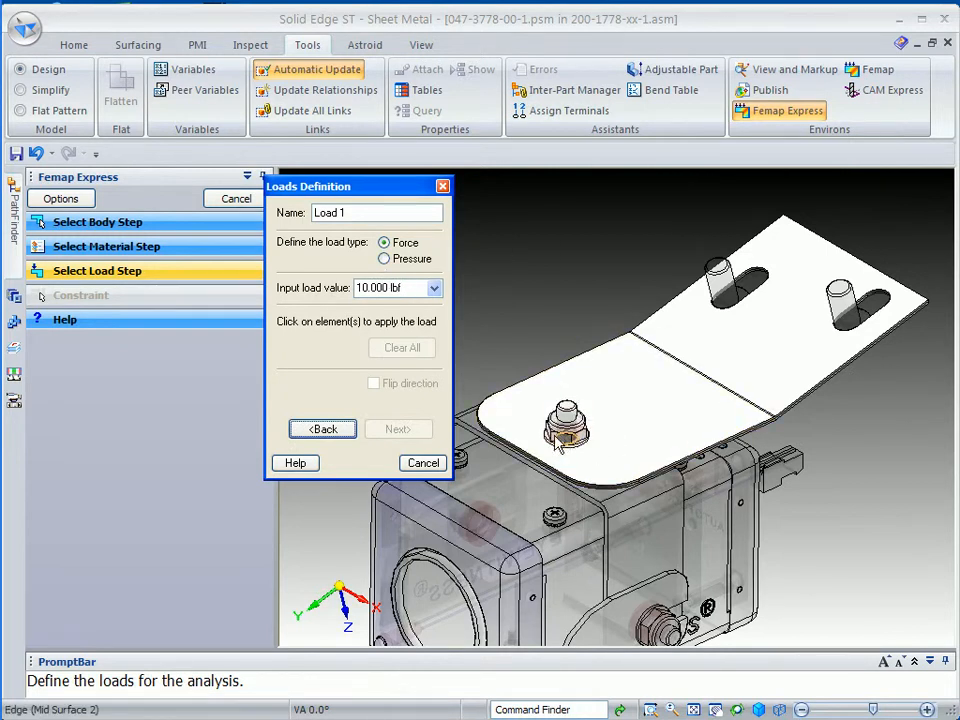
{"action": "left_click", "coordinate": [560, 436]}
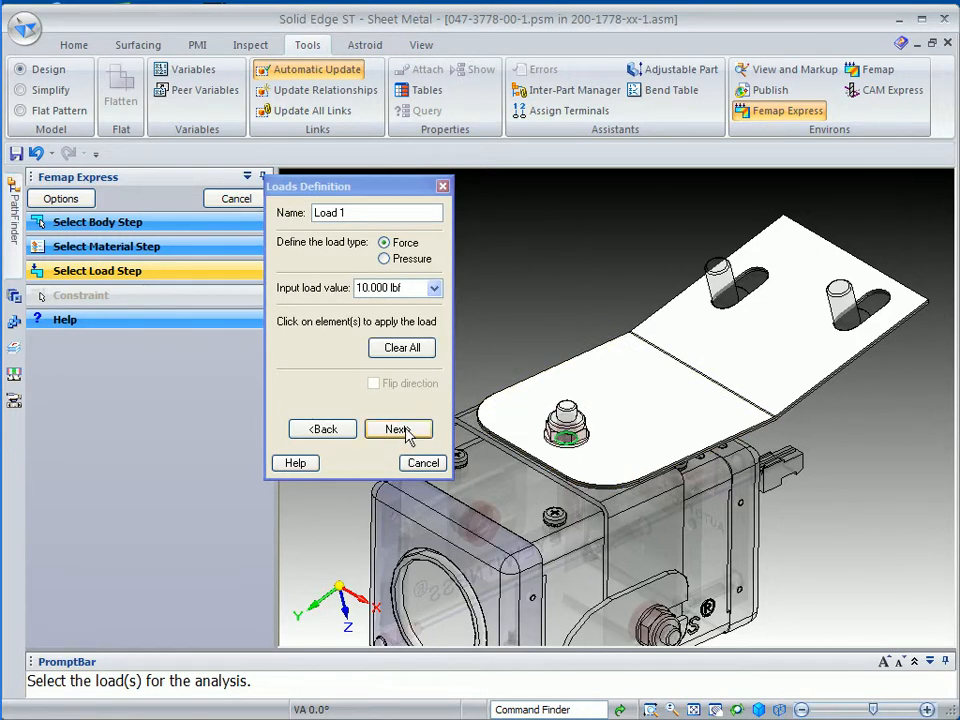
{"action": "left_click", "coordinate": [398, 428]}
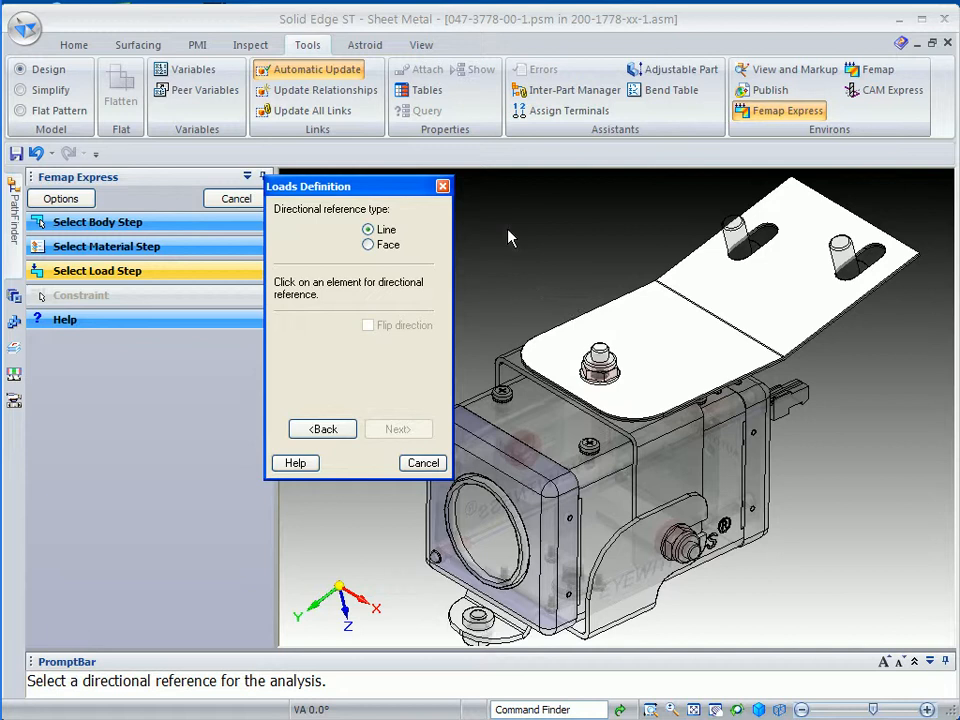
{"action": "mouse_move", "coordinate": [532, 390]}
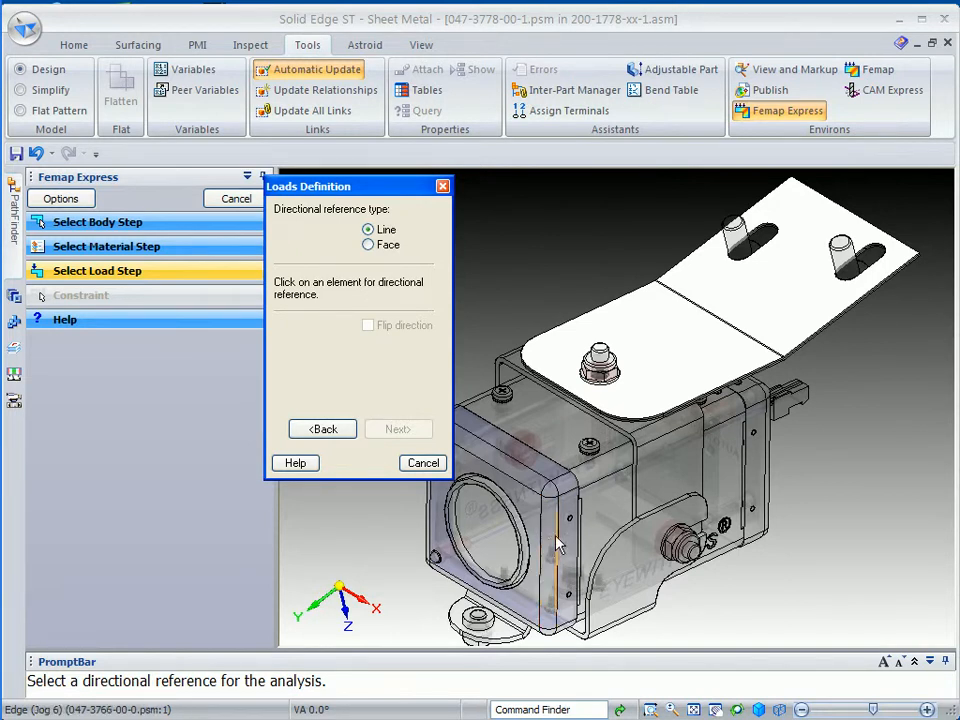
Reference the stud edge for direction, flip it downward and confirm Load 1
{"action": "left_click", "coordinate": [558, 544]}
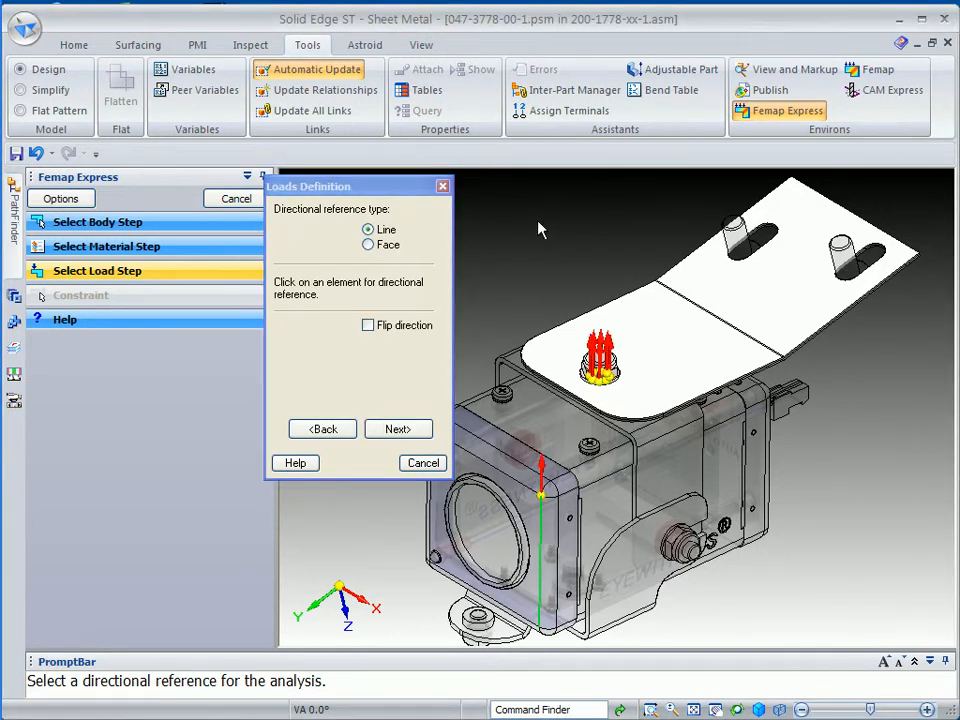
{"action": "left_click", "coordinate": [368, 324]}
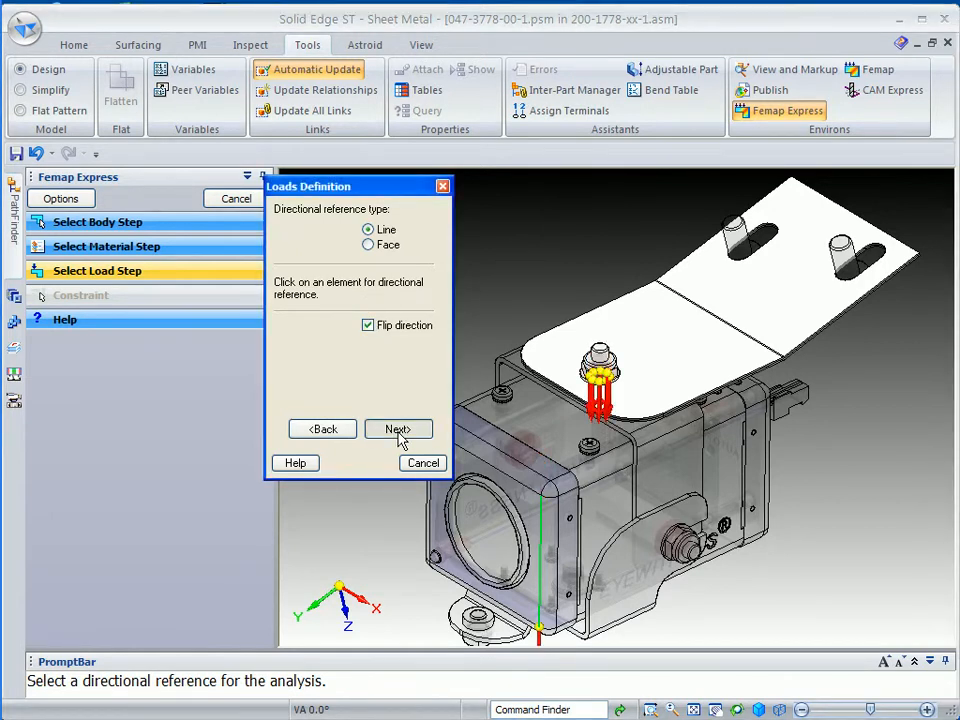
{"action": "left_click", "coordinate": [398, 428]}
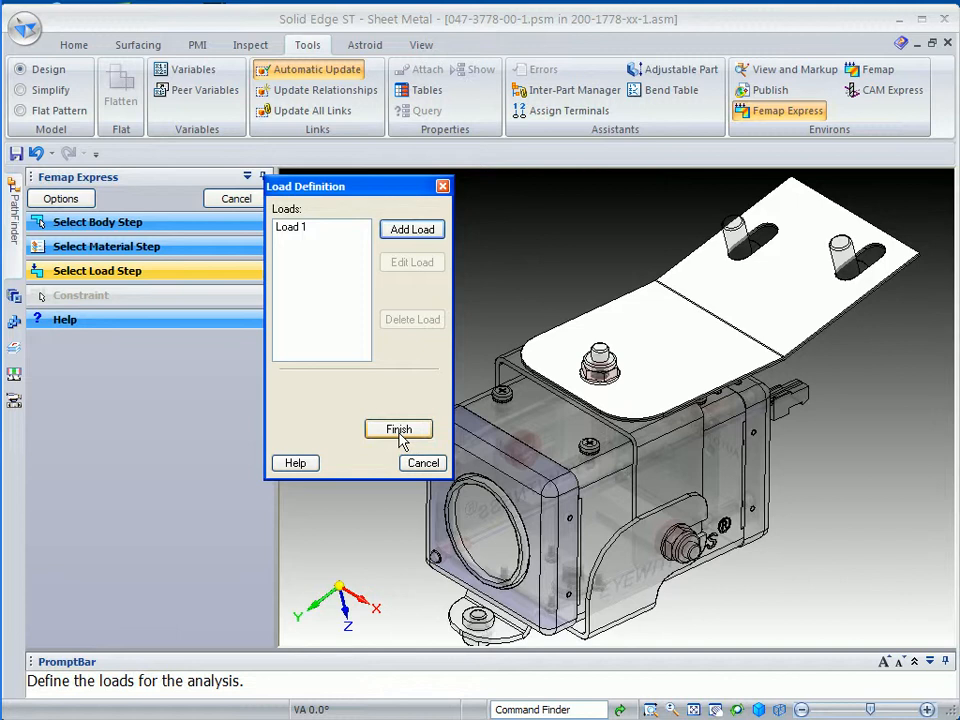
Finish the loads and fix the slotted flange face as the constraint, letting the study solve
{"action": "left_click", "coordinate": [398, 428]}
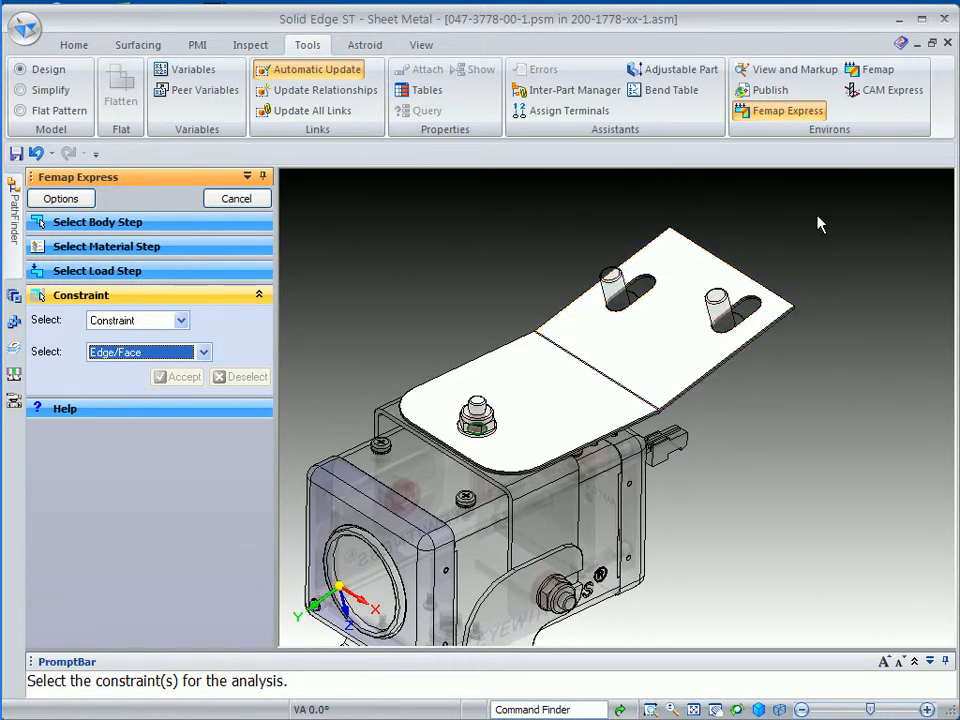
{"action": "mouse_move", "coordinate": [828, 222]}
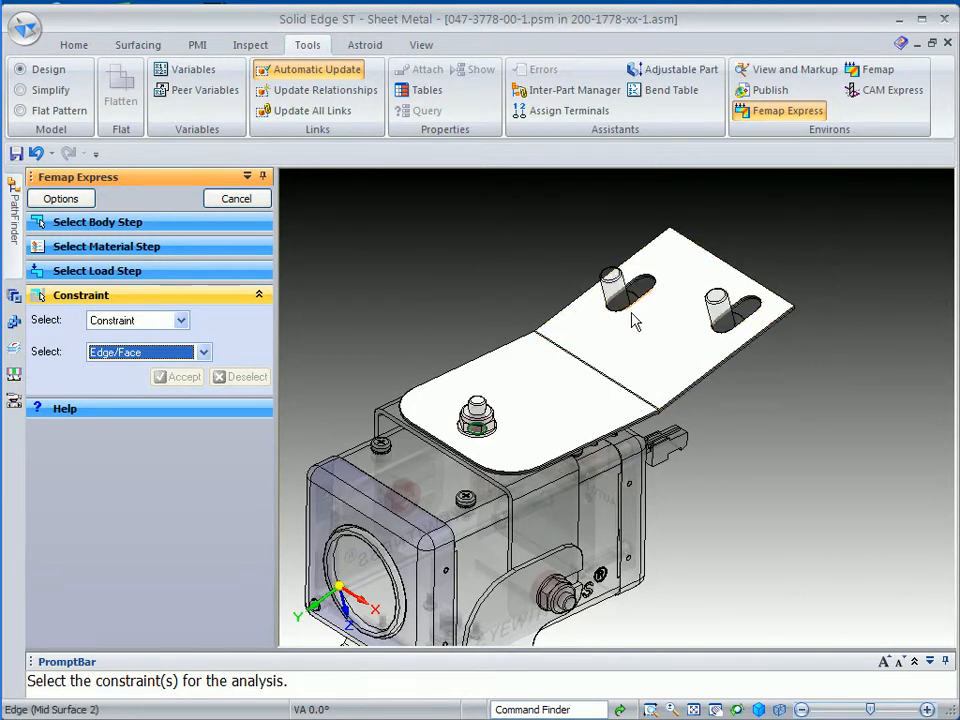
{"action": "left_click", "coordinate": [636, 320]}
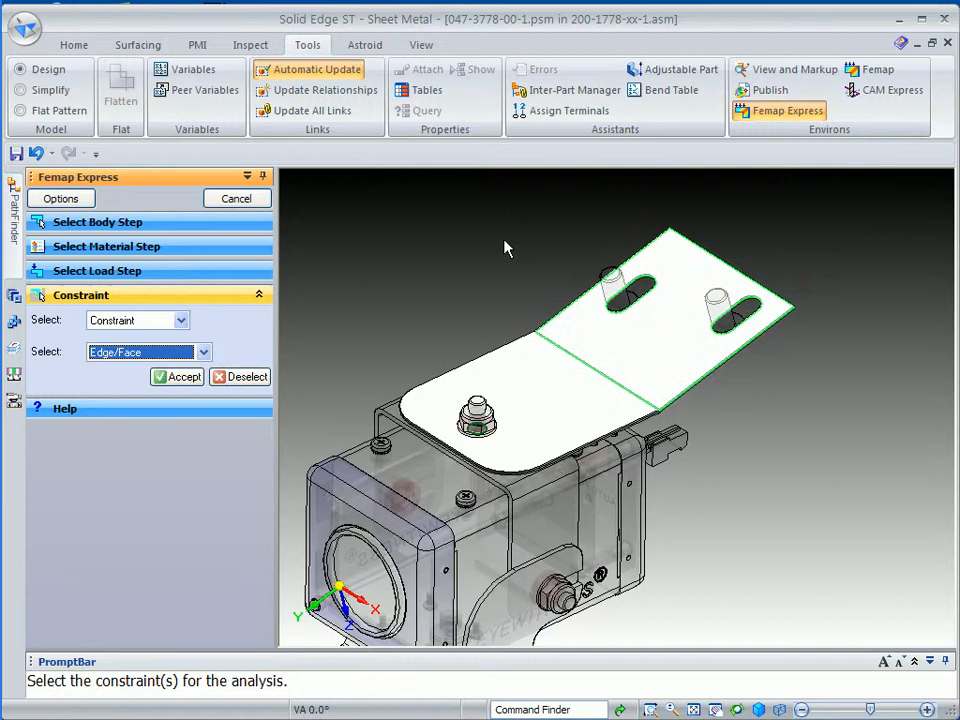
{"action": "left_click", "coordinate": [176, 376]}
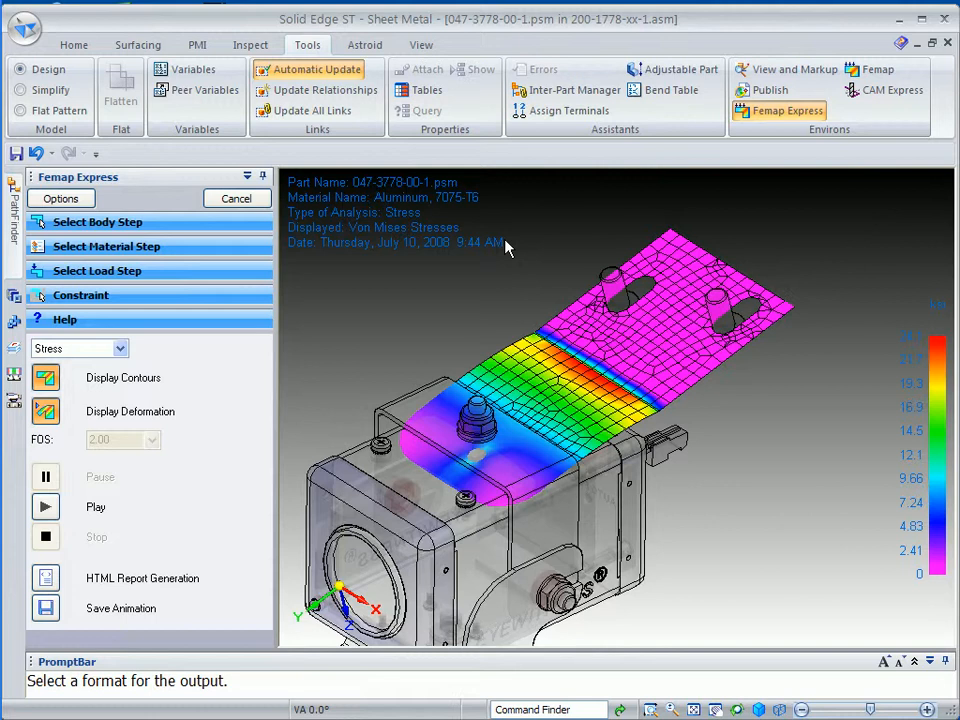
{"action": "mouse_move", "coordinate": [420, 44]}
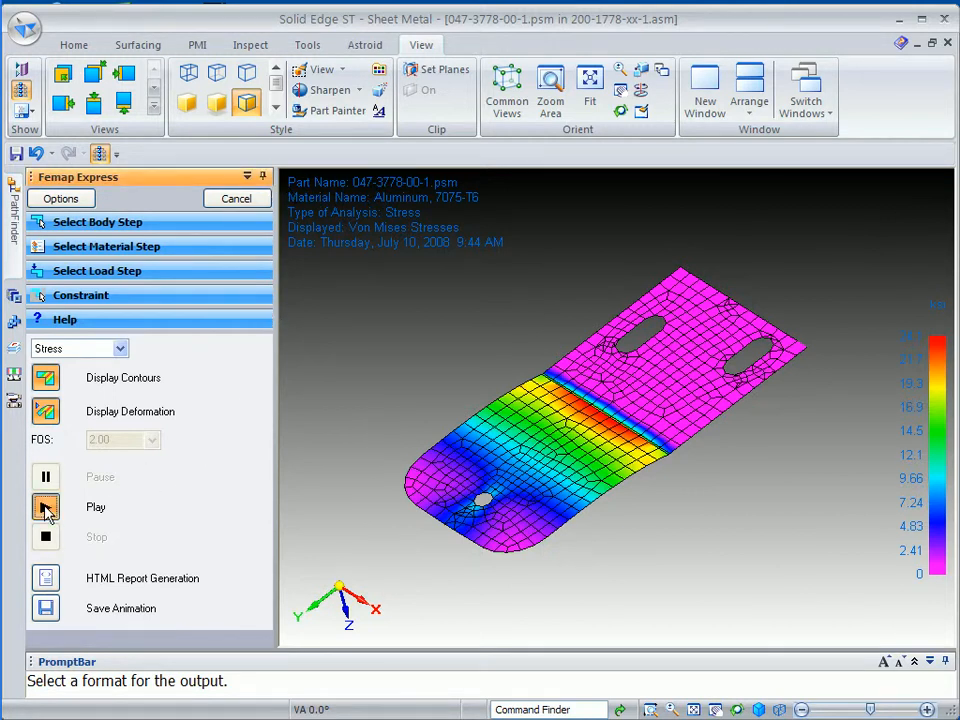
Play and then stop the Von Mises stress deformation animation on the bracket
{"action": "left_click", "coordinate": [44, 508]}
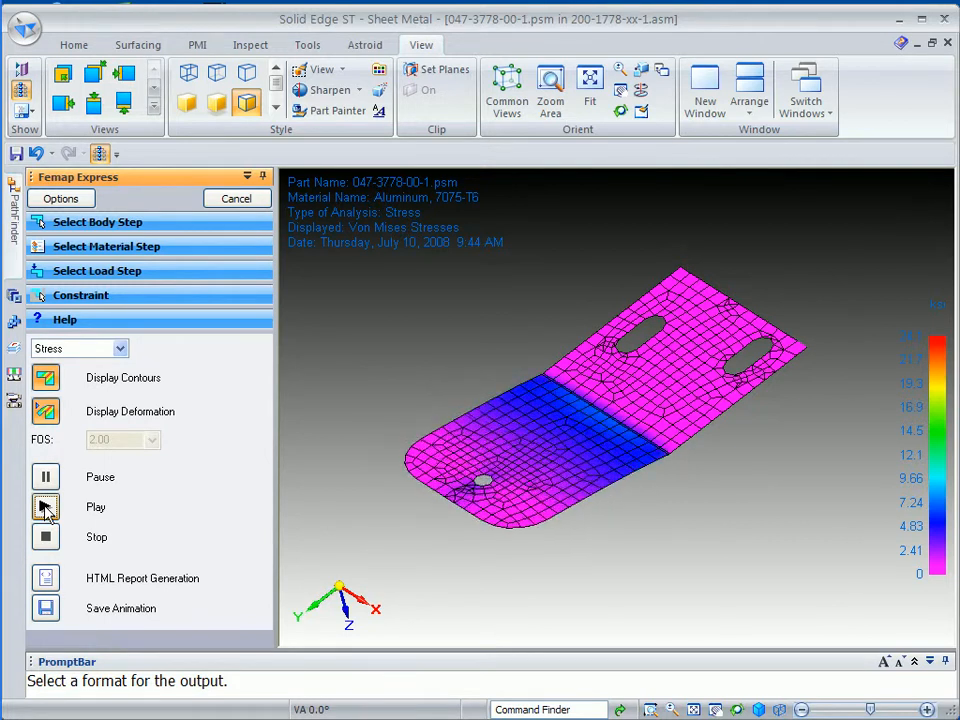
{"action": "left_click", "coordinate": [44, 508]}
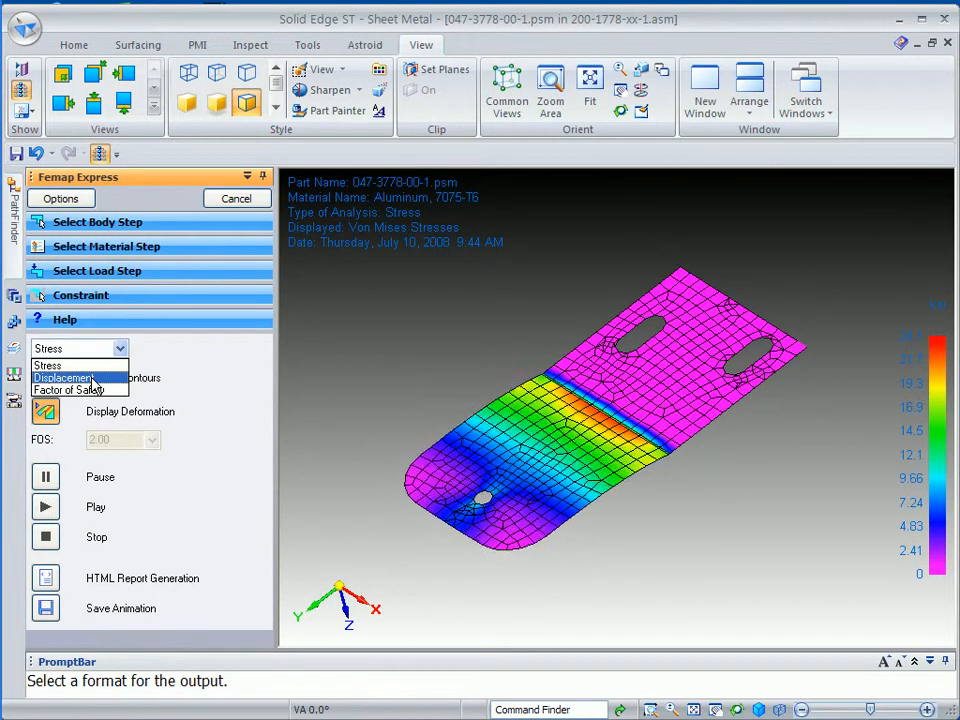
Show Displacement results, then Factor of Safety results on the bracket mesh
{"action": "left_click", "coordinate": [64, 376]}
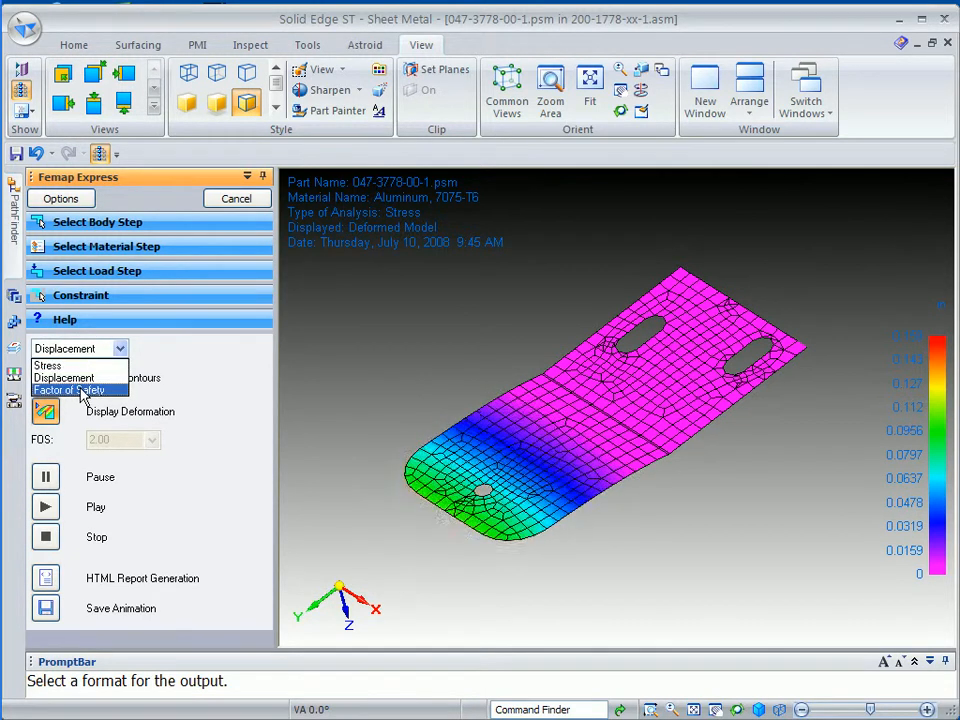
{"action": "left_click", "coordinate": [70, 388]}
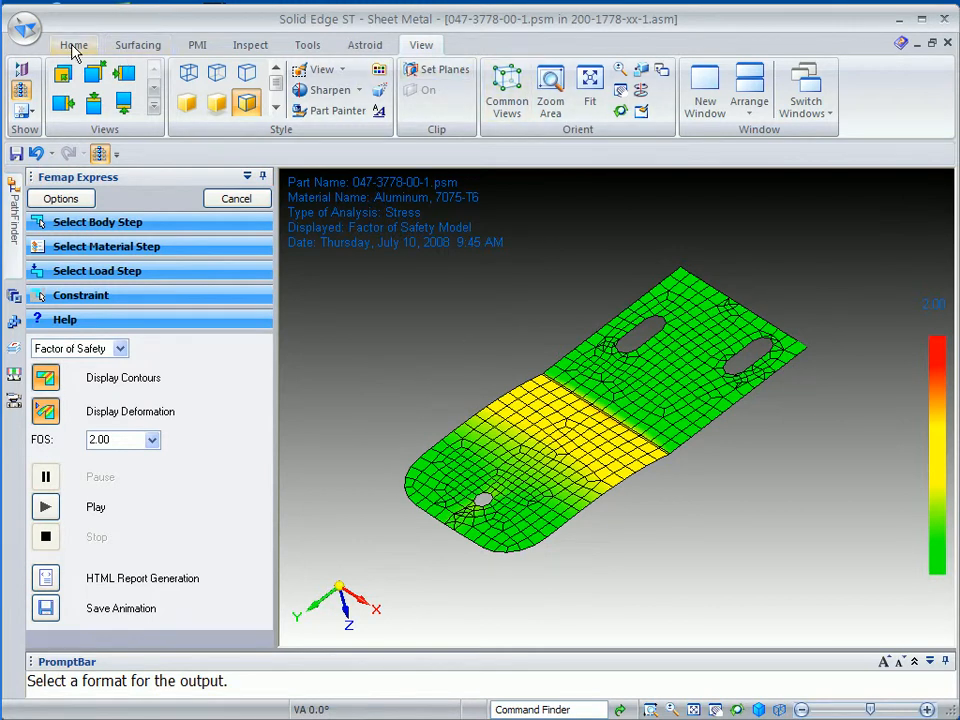
{"action": "mouse_move", "coordinate": [90, 252]}
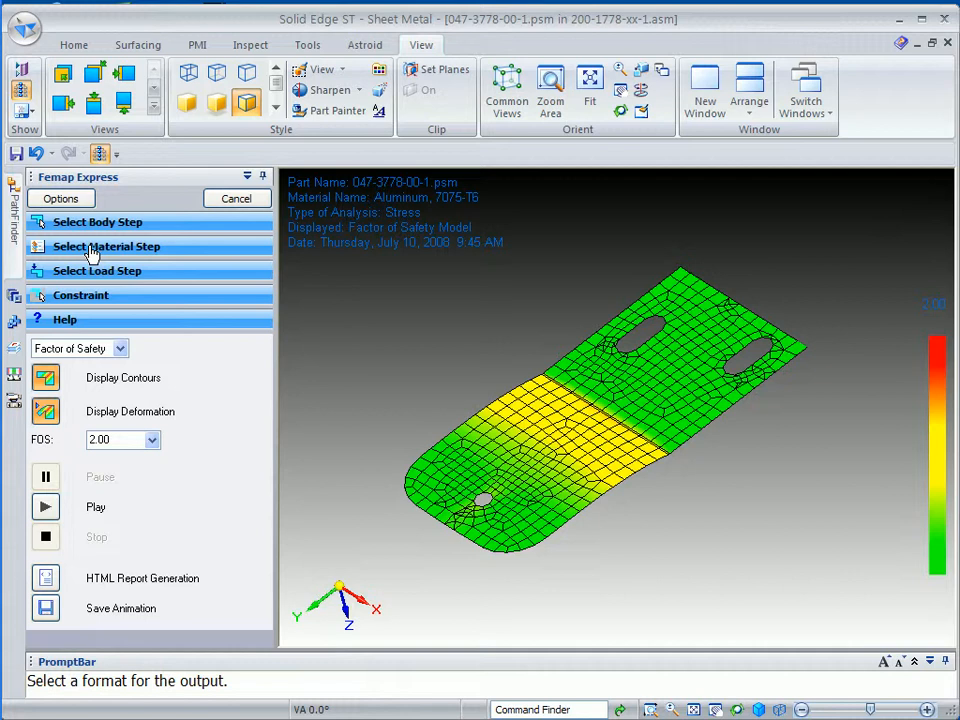
Back at the material step, change the bracket's sheet-metal thickness to 14 gage in the material table
{"action": "left_click", "coordinate": [108, 246]}
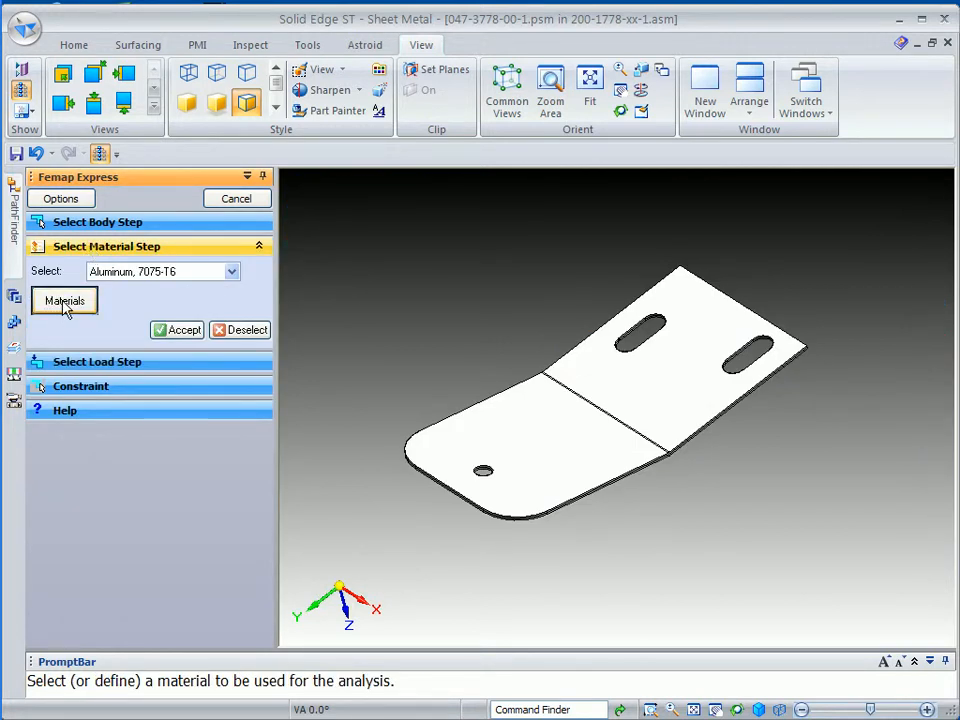
{"action": "left_click", "coordinate": [64, 300]}
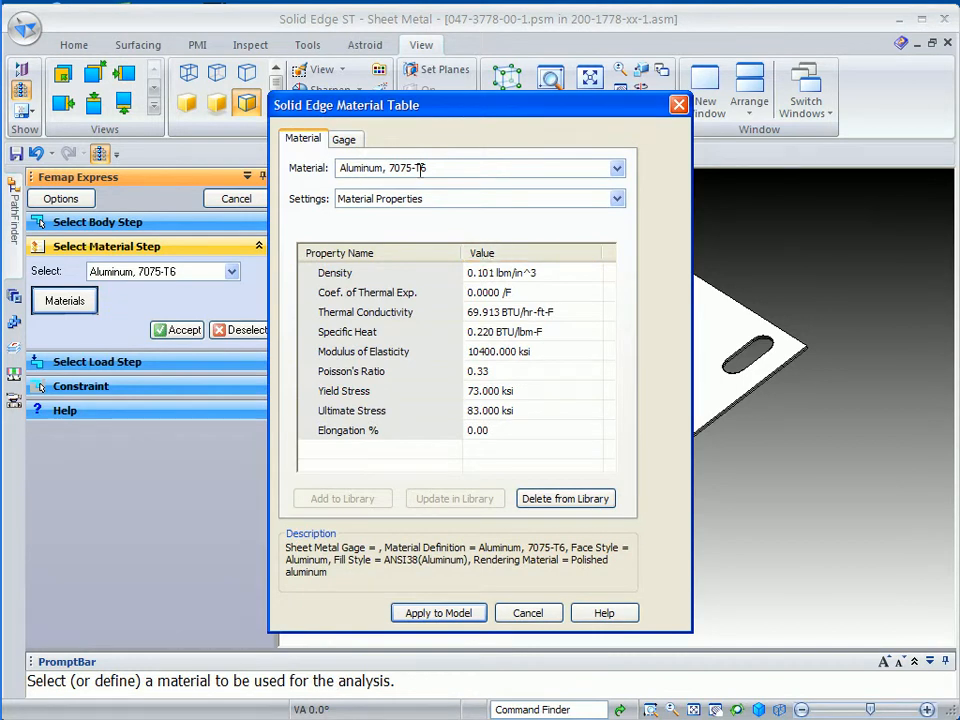
{"action": "left_click", "coordinate": [344, 140]}
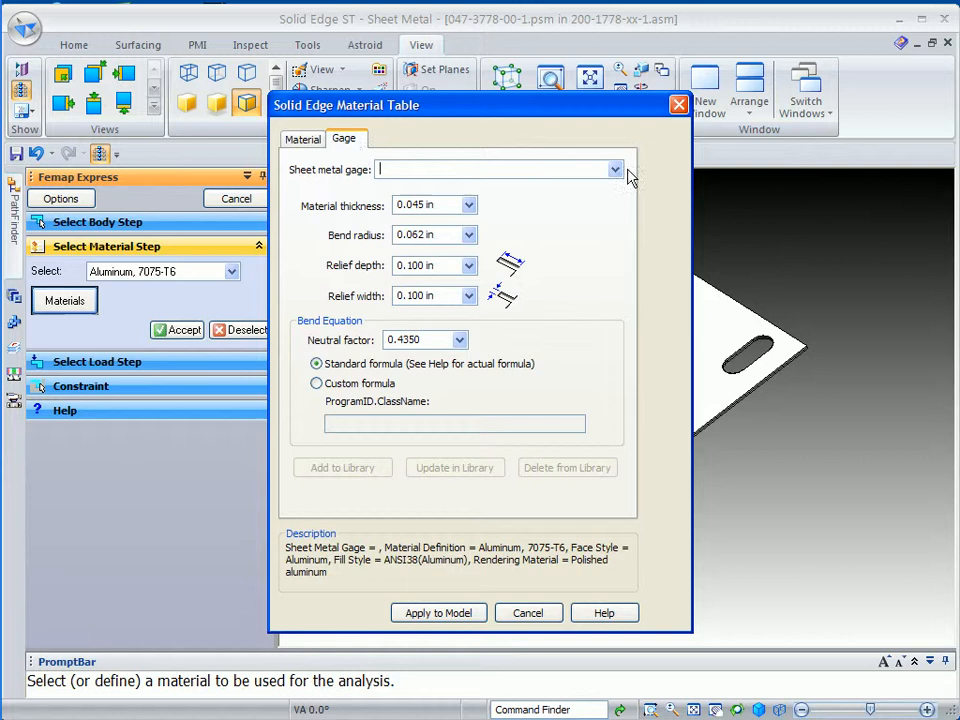
{"action": "left_click", "coordinate": [616, 168]}
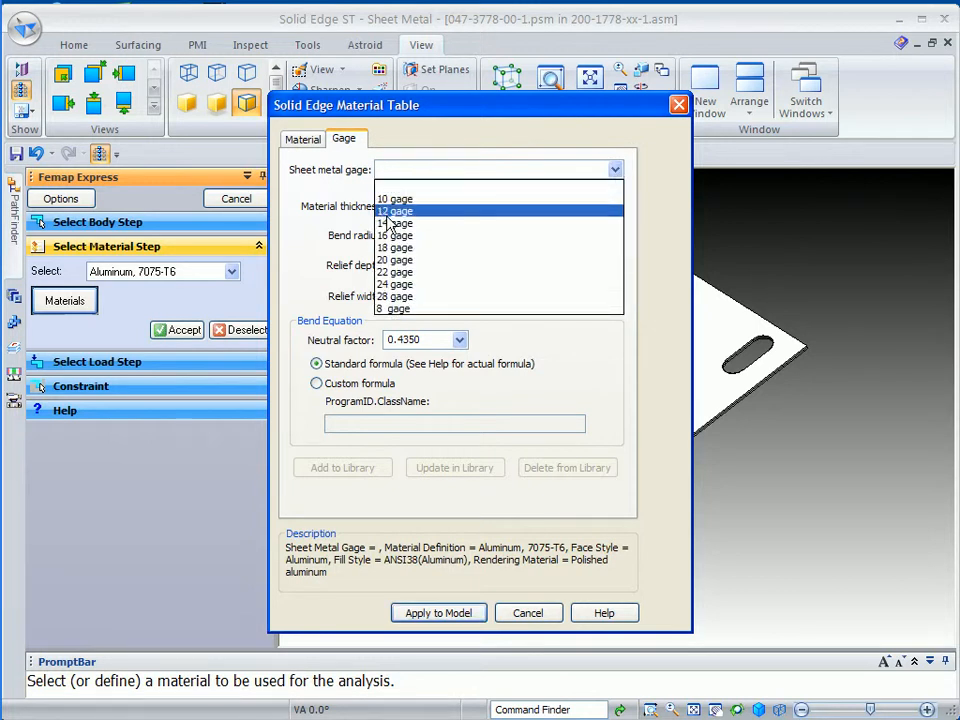
{"action": "left_click", "coordinate": [392, 224]}
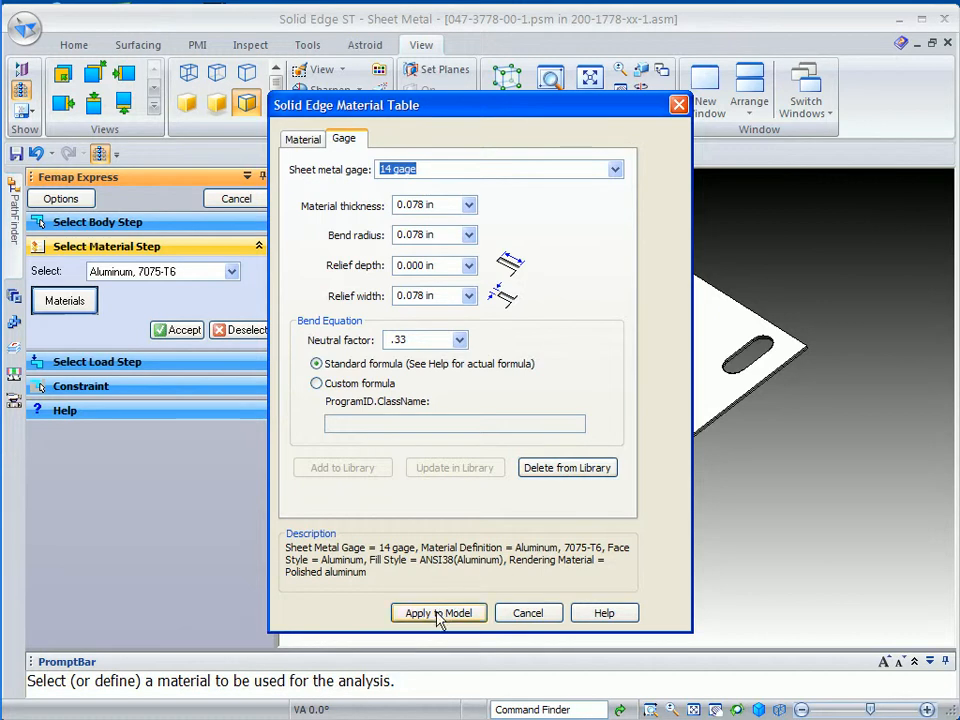
{"action": "mouse_move", "coordinate": [832, 464]}
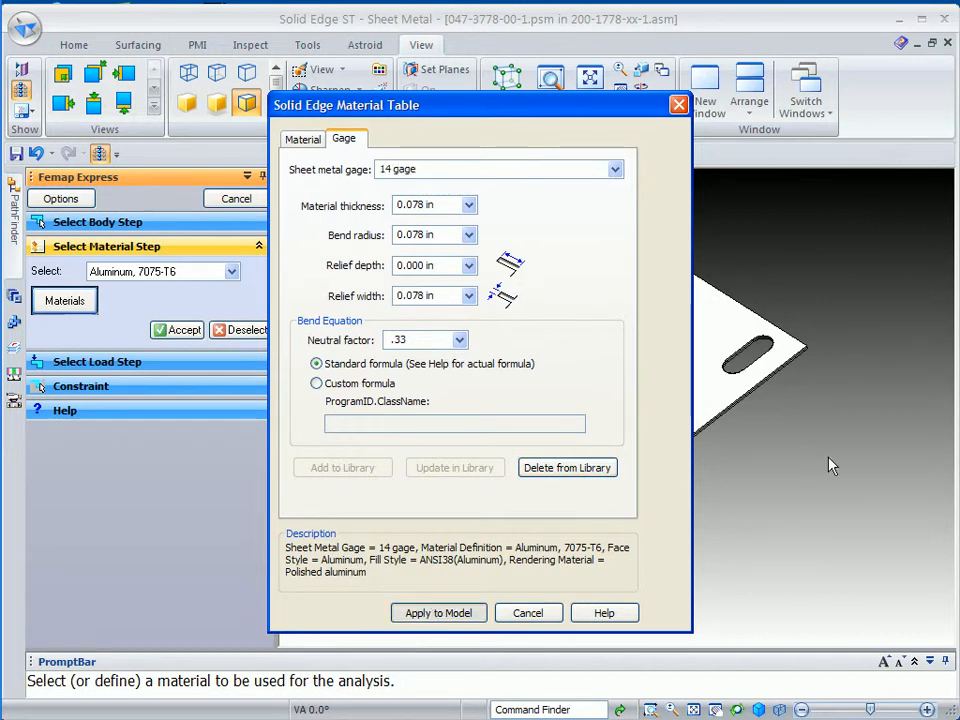
{"action": "left_click", "coordinate": [438, 612]}
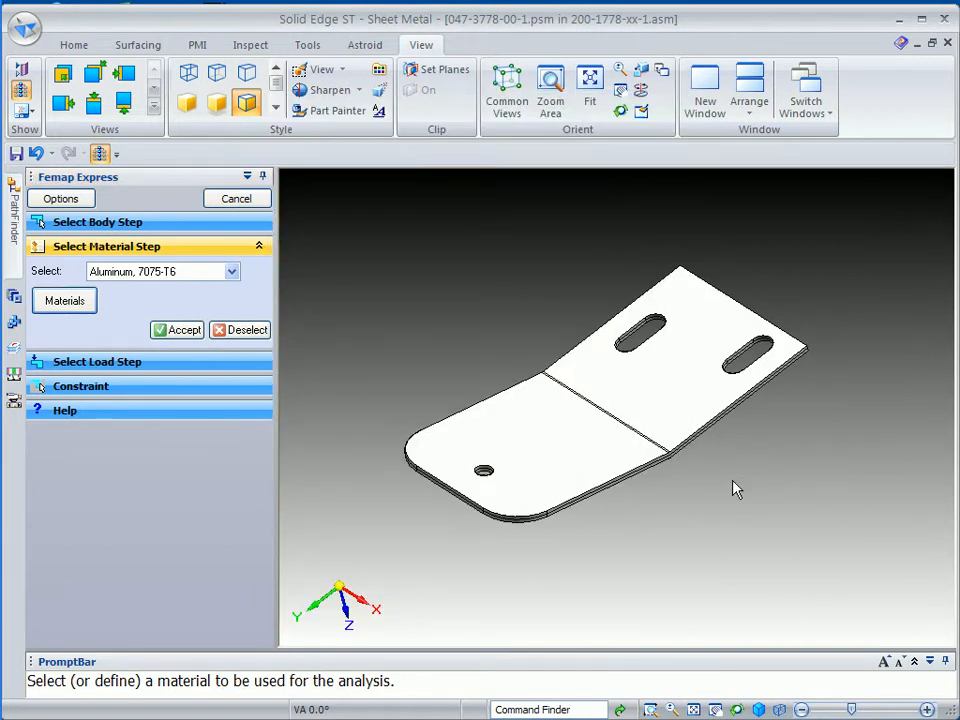
{"action": "mouse_move", "coordinate": [548, 532]}
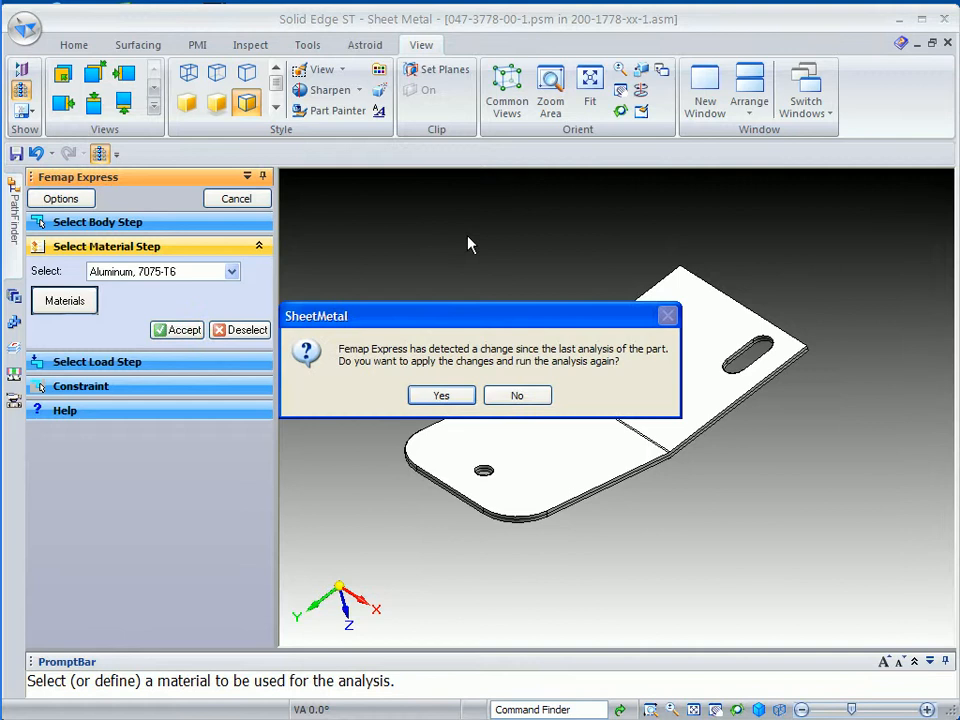
Re-run the analysis on the 14-gage bracket and display Stress results with the animation stopped
{"action": "left_click", "coordinate": [516, 396]}
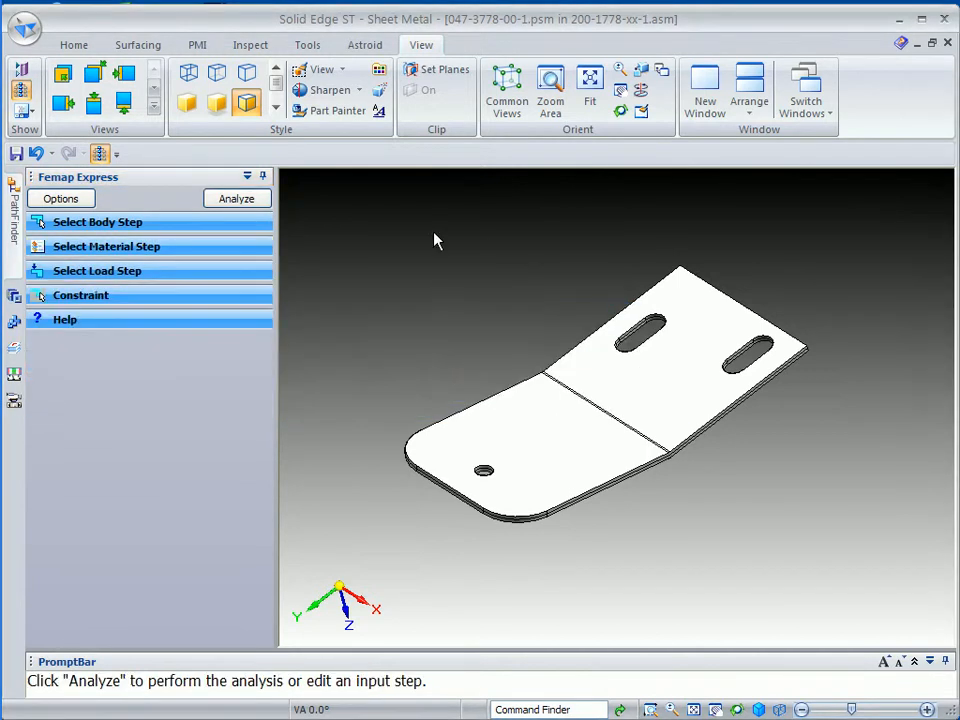
{"action": "left_click", "coordinate": [236, 198]}
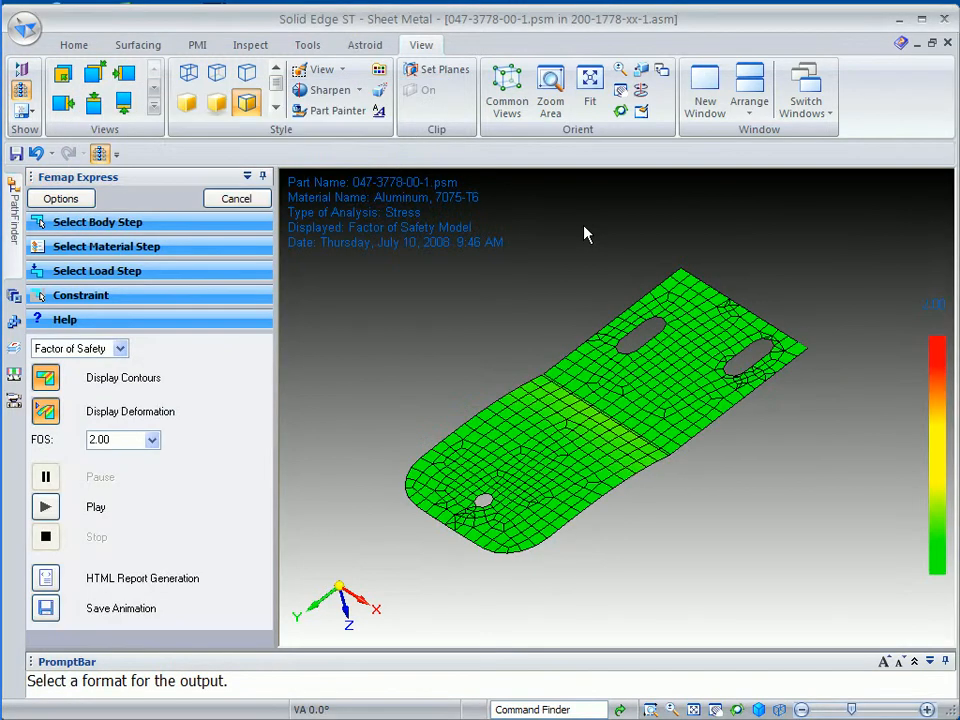
{"action": "mouse_move", "coordinate": [370, 388]}
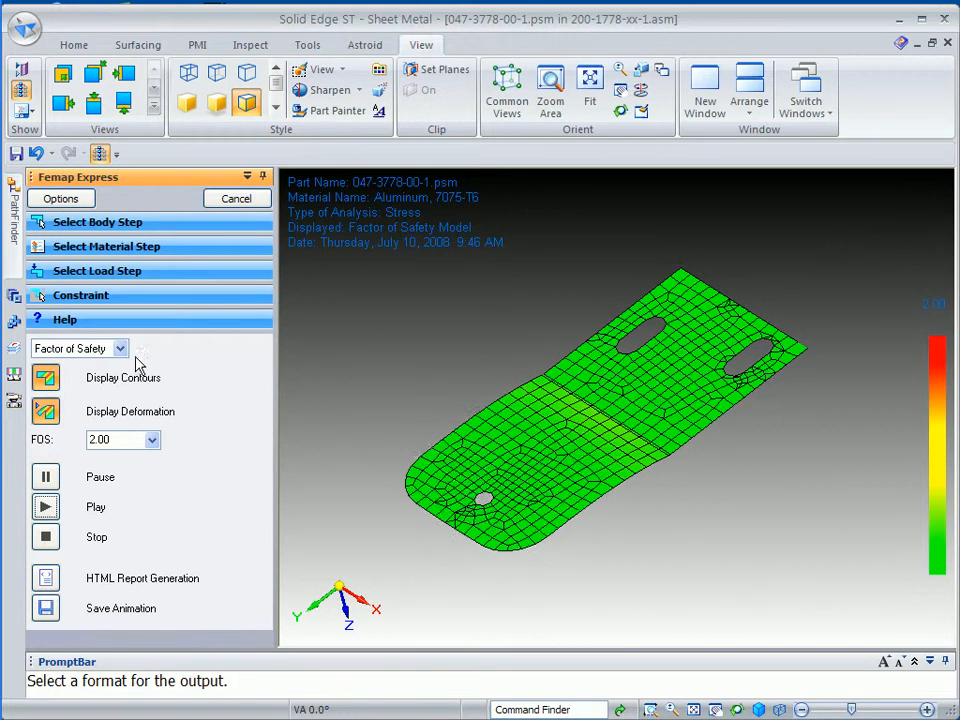
{"action": "left_click", "coordinate": [78, 348]}
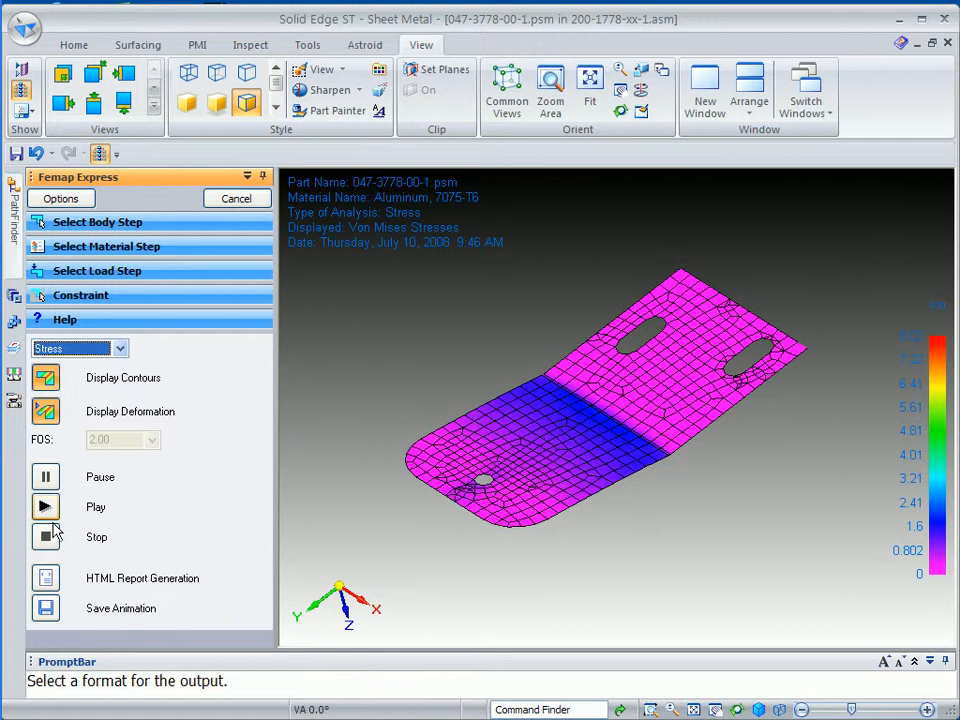
{"action": "left_click", "coordinate": [44, 506]}
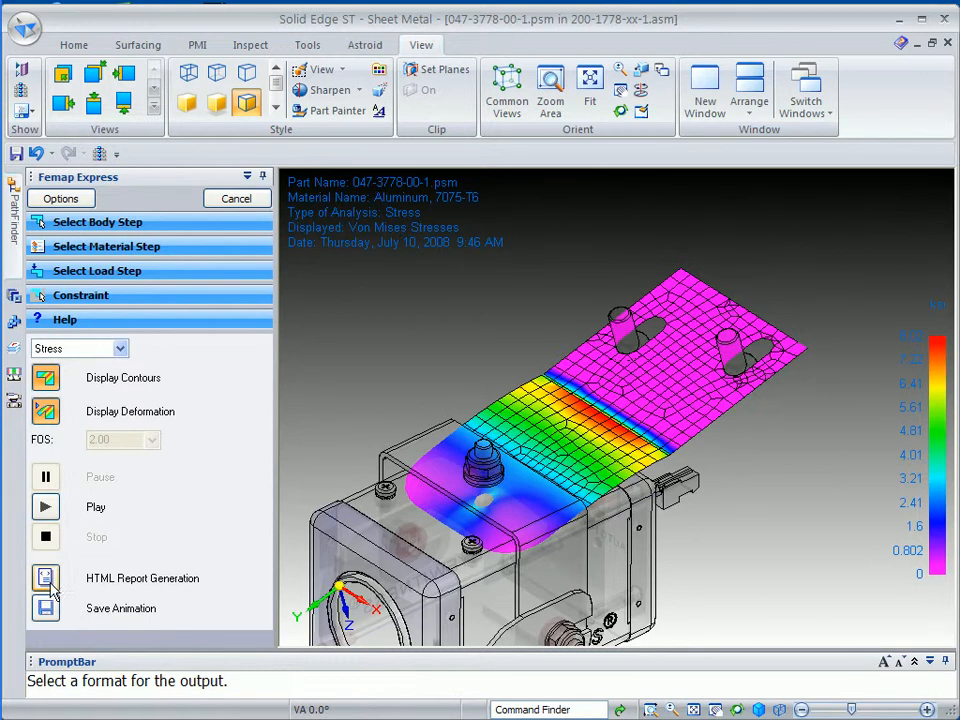
{"action": "mouse_move", "coordinate": [48, 608]}
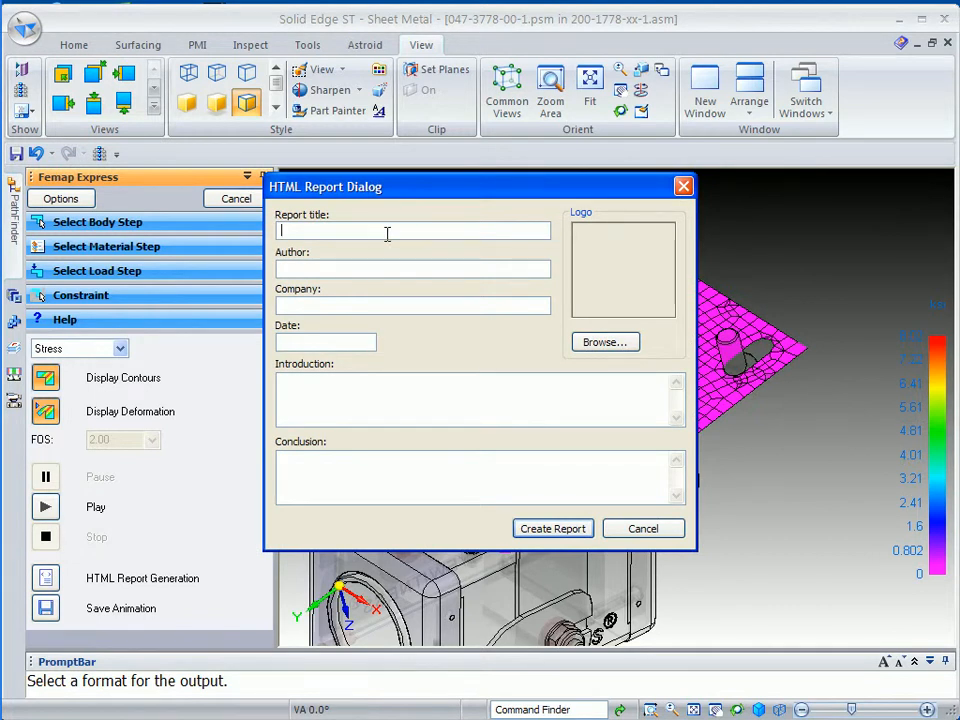
Fill the HTML report form with title 'sm bracket', author 'mdthompso' and company 'Siemens'
{"action": "type", "text": "sm be"}
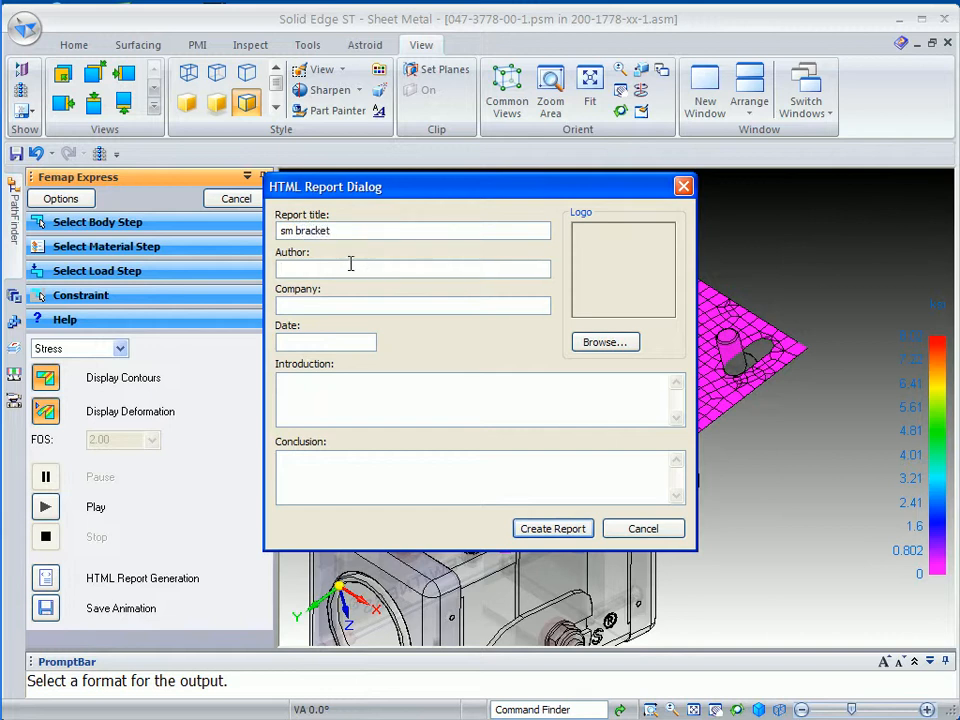
{"action": "type", "text": "mdthompson"}
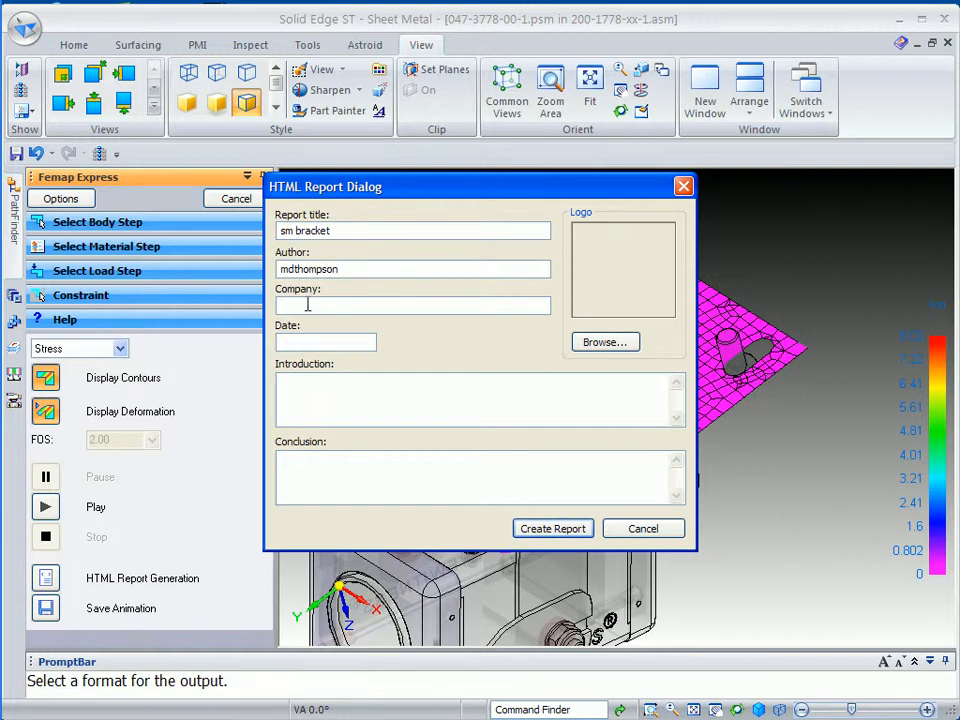
{"action": "type", "text": "Siemens"}
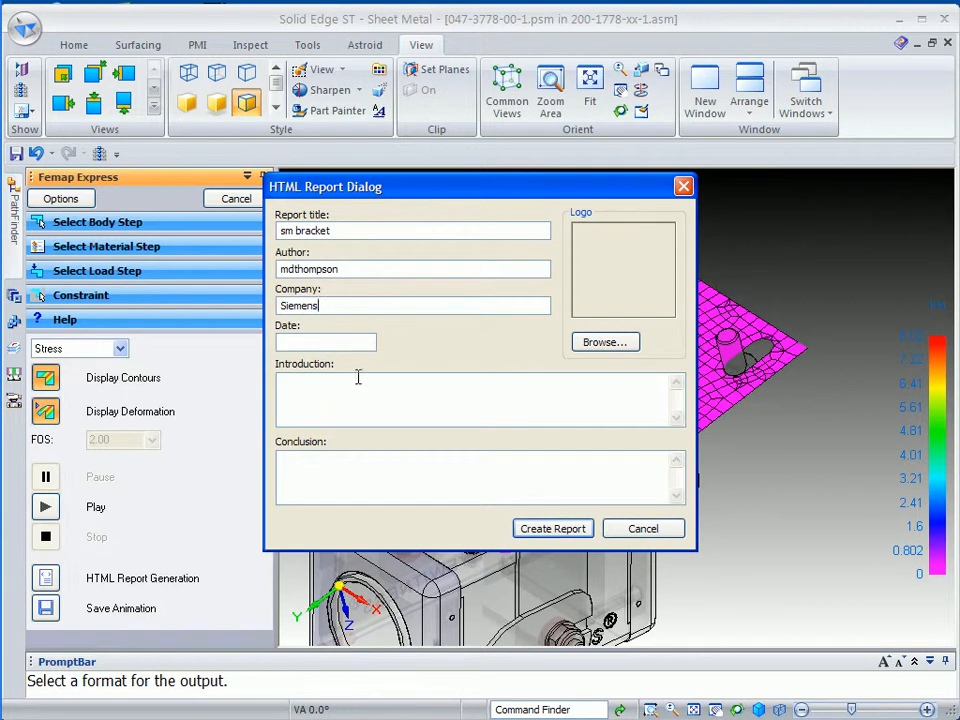
{"action": "mouse_move", "coordinate": [588, 420]}
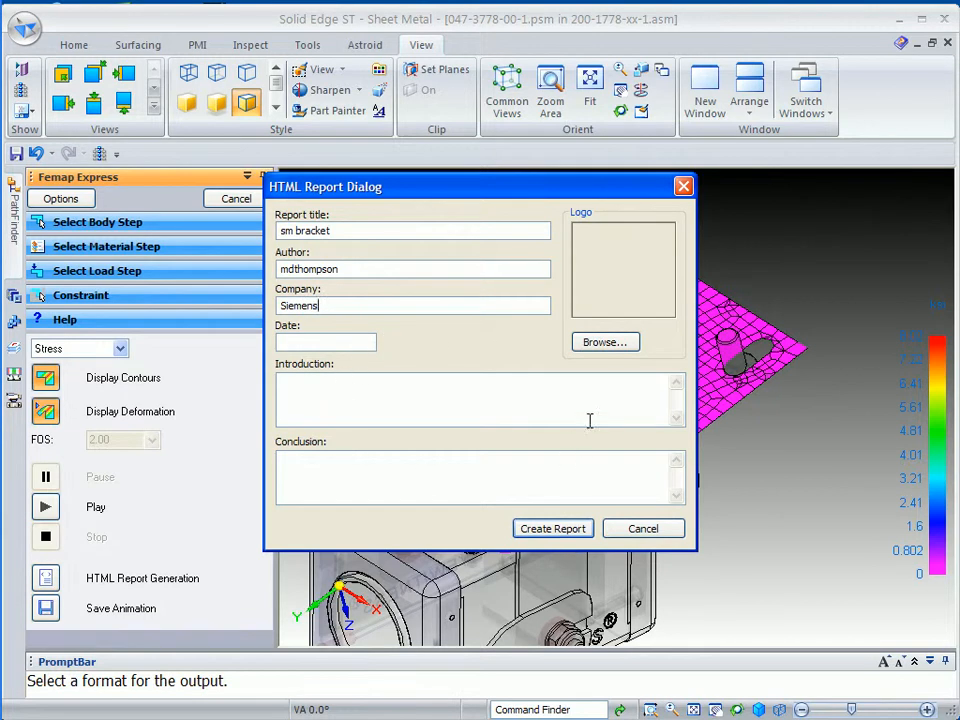
{"action": "mouse_move", "coordinate": [600, 250]}
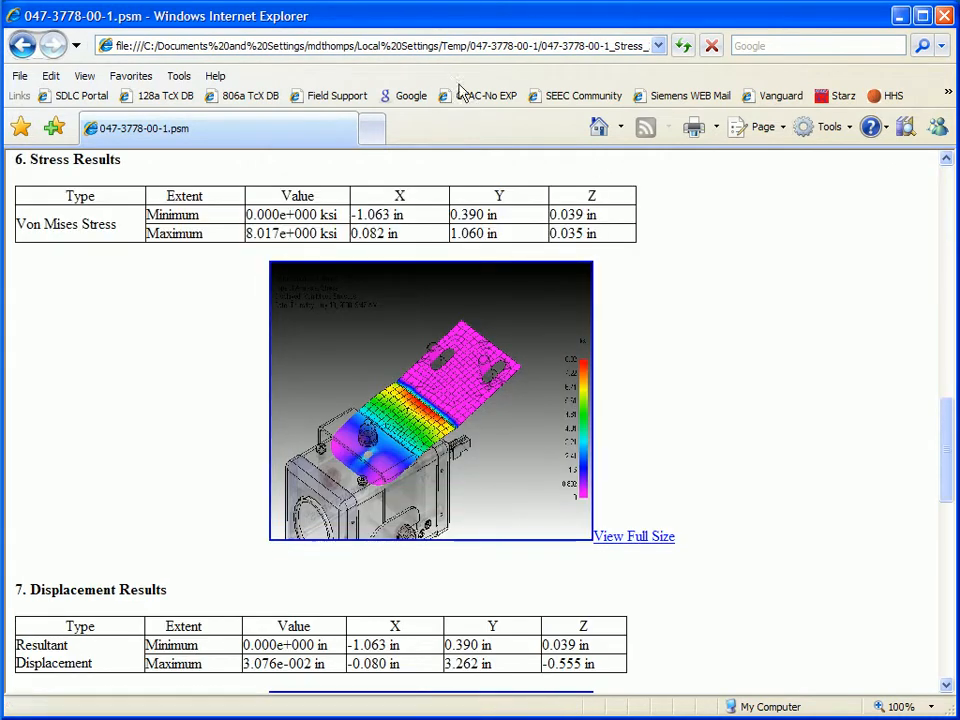
{"action": "mouse_move", "coordinate": [648, 598]}
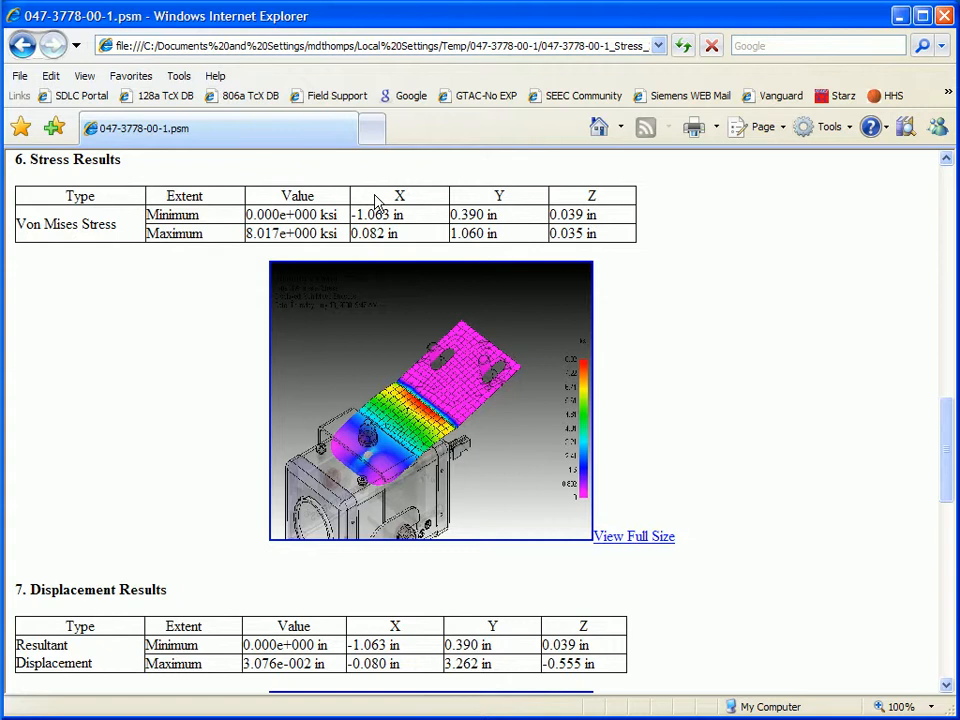
{"action": "mouse_move", "coordinate": [836, 328]}
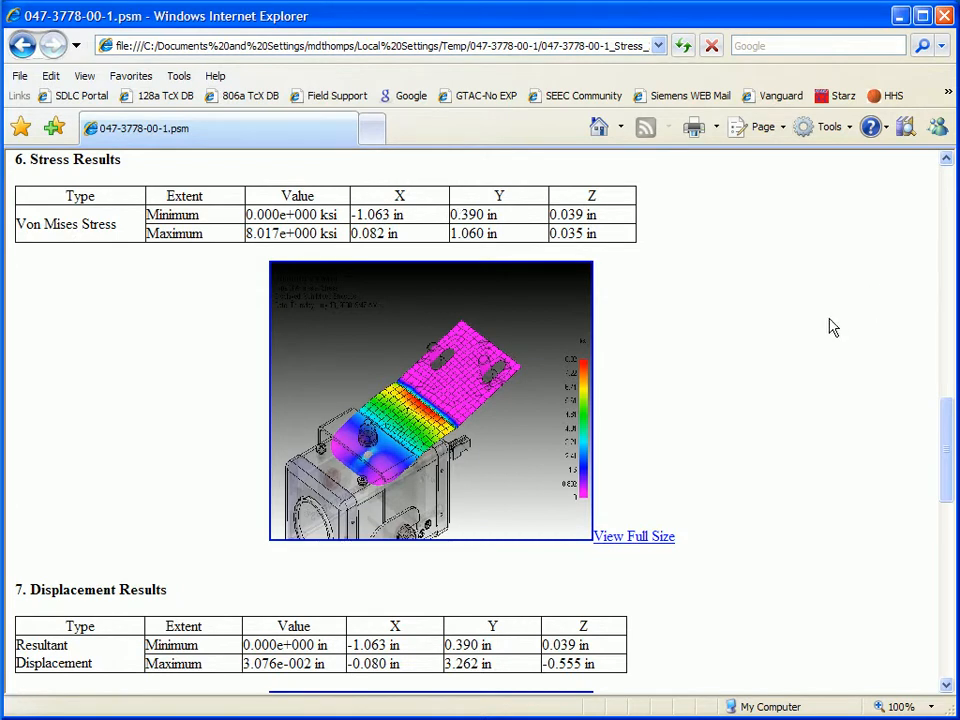
{"action": "scroll", "scroll_direction": "down", "scroll_amount": 3}
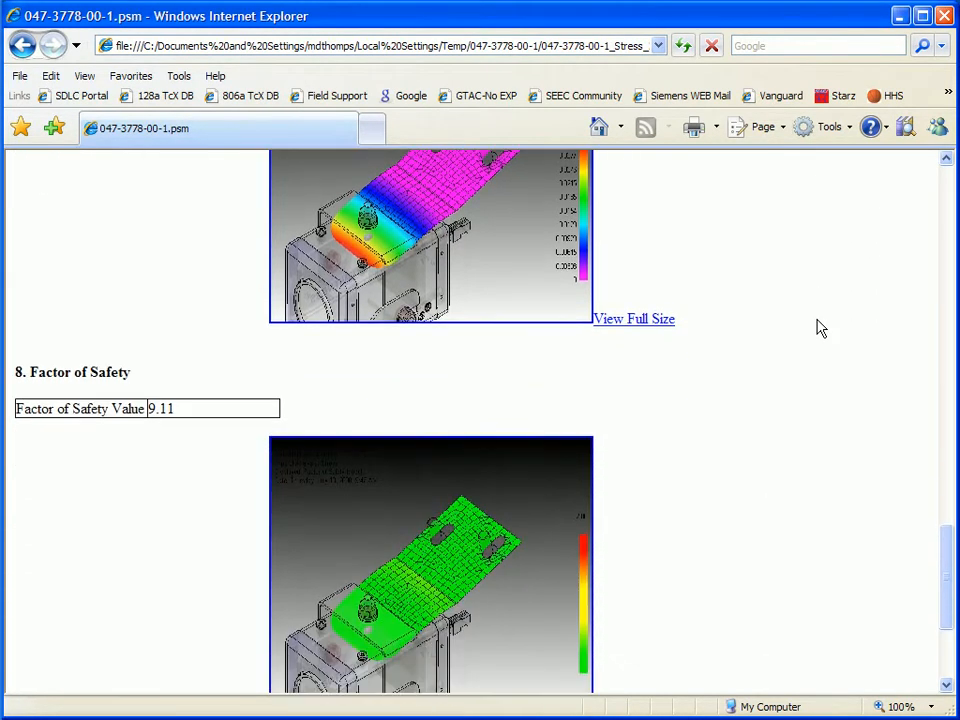
{"action": "scroll", "scroll_direction": "down", "scroll_amount": 3}
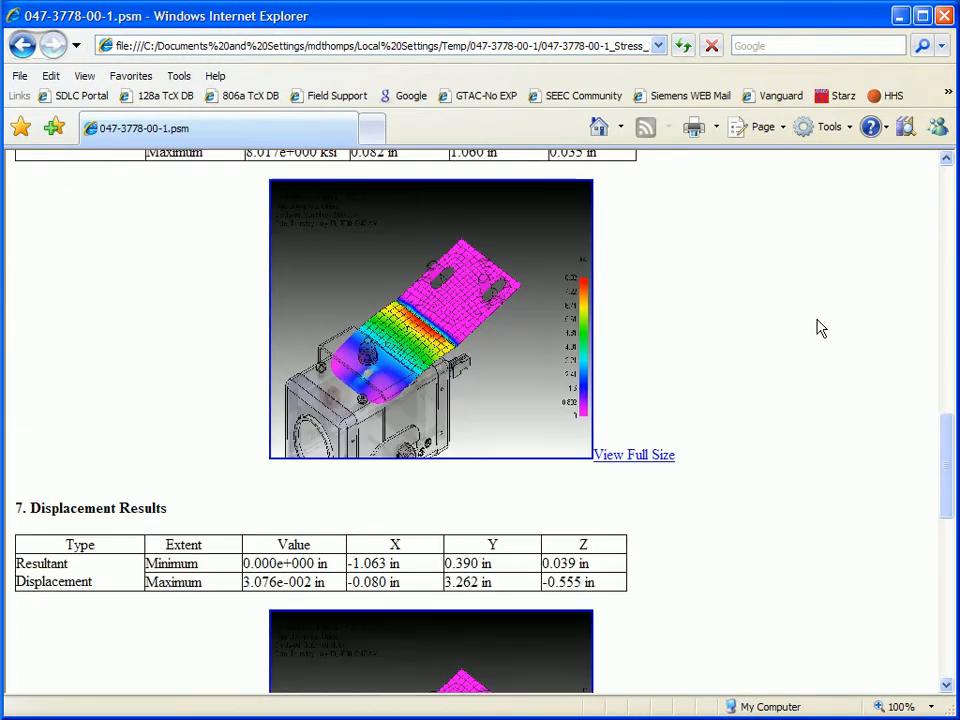
{"action": "scroll", "scroll_direction": "up", "scroll_amount": 3}
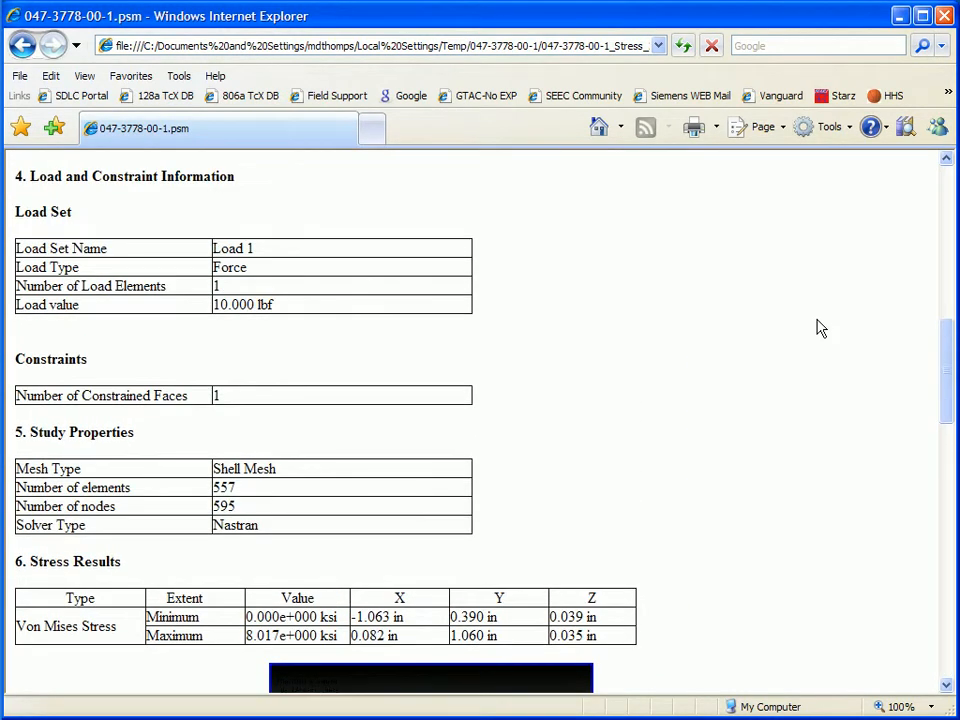
{"action": "scroll", "scroll_direction": "down", "scroll_amount": 3}
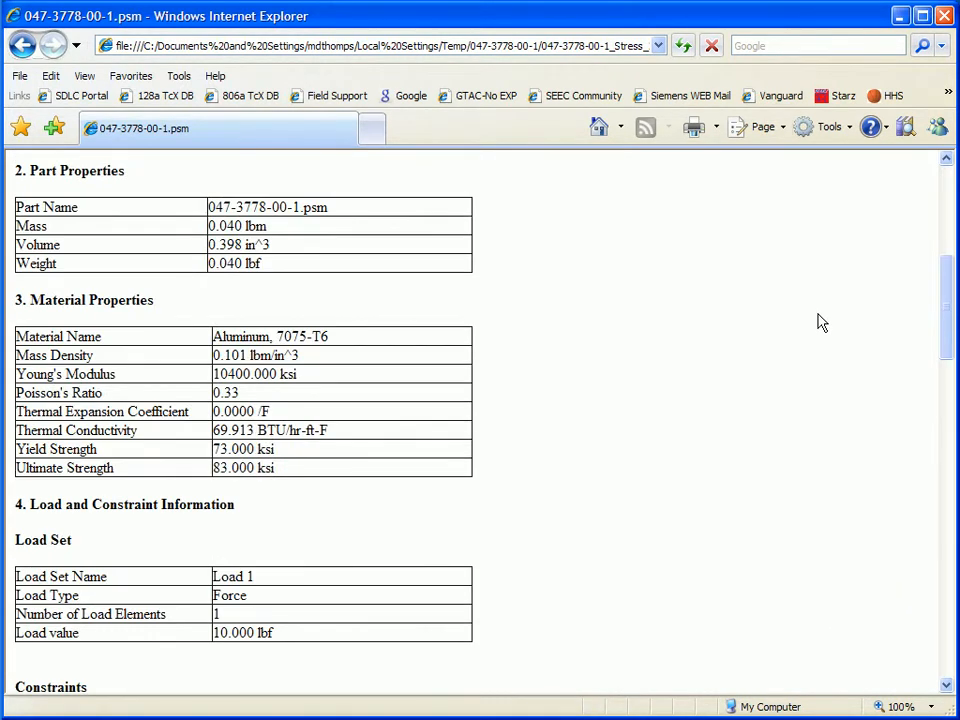
{"action": "scroll", "scroll_direction": "up", "scroll_amount": 3}
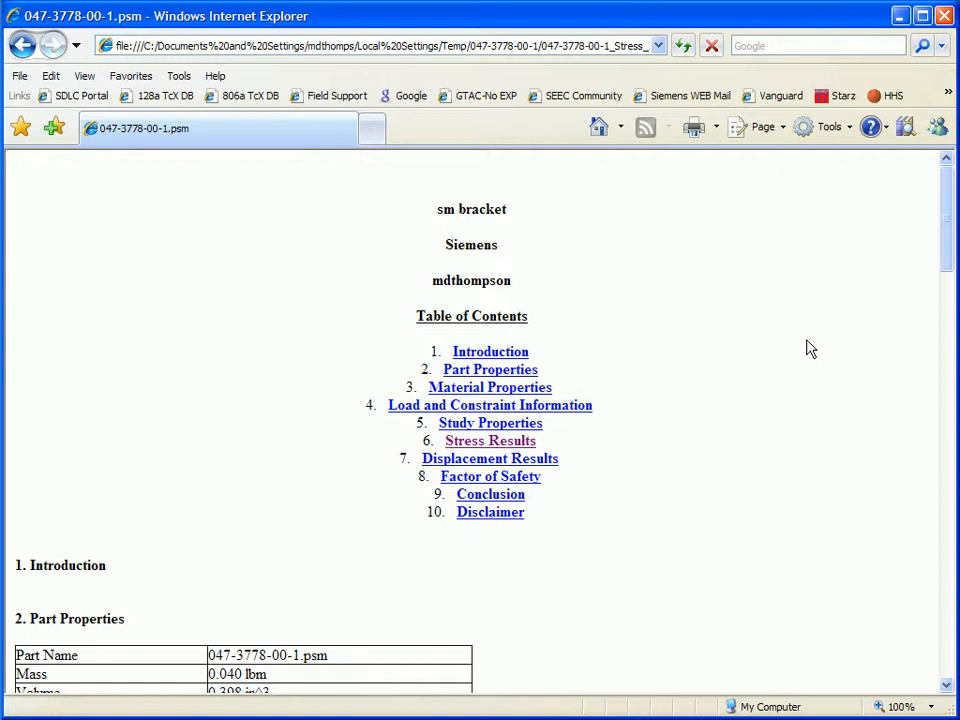
{"action": "mouse_move", "coordinate": [944, 16]}
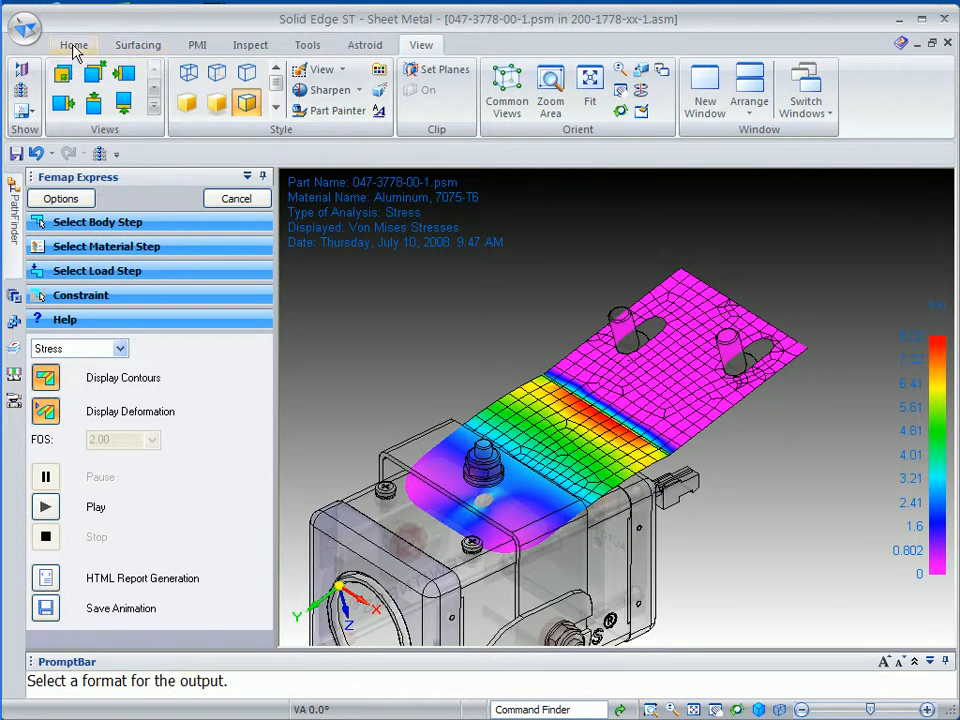
Exit Femap Express via Home and return to the sheet-metal bracket model
{"action": "left_click", "coordinate": [236, 198]}
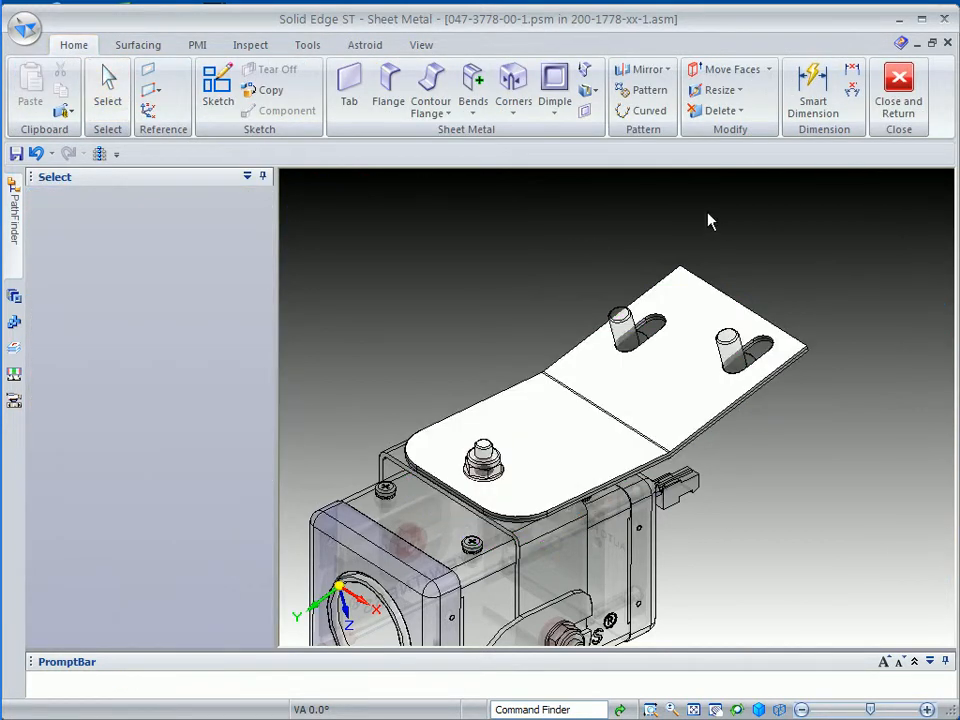